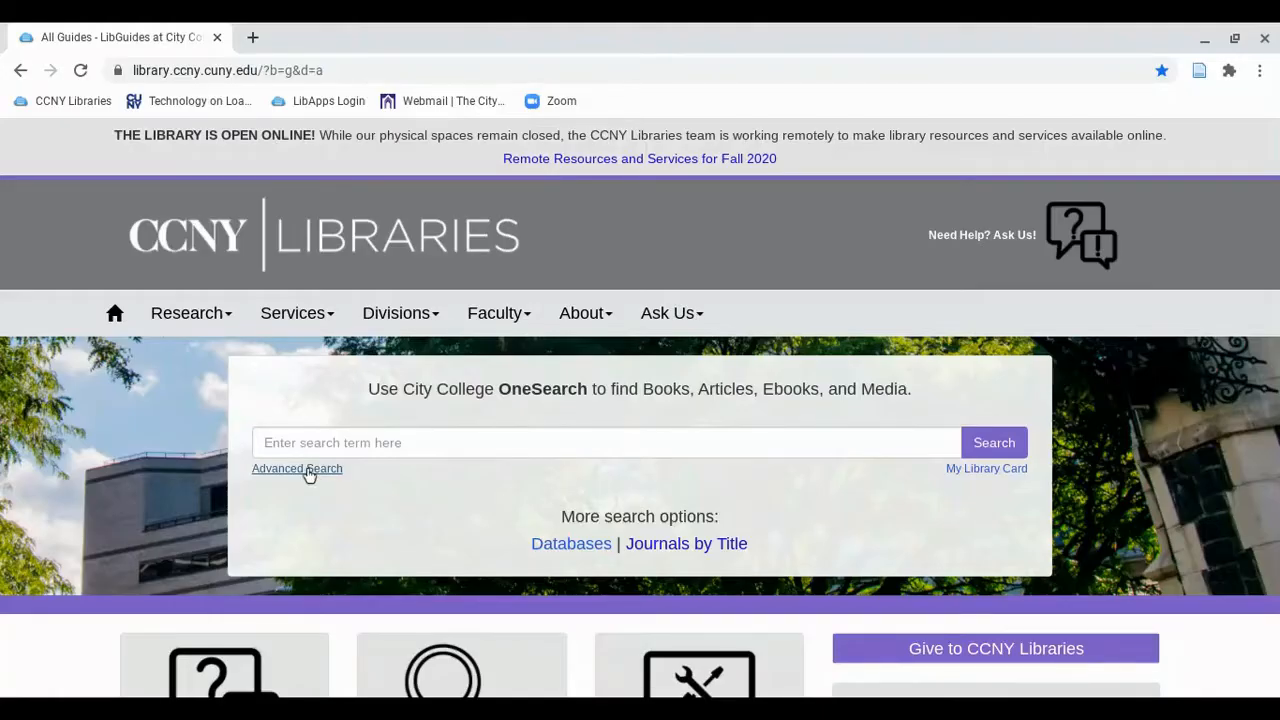
Go to OneSearch's advanced search form from the CCNY Libraries site
left_click(296, 468)
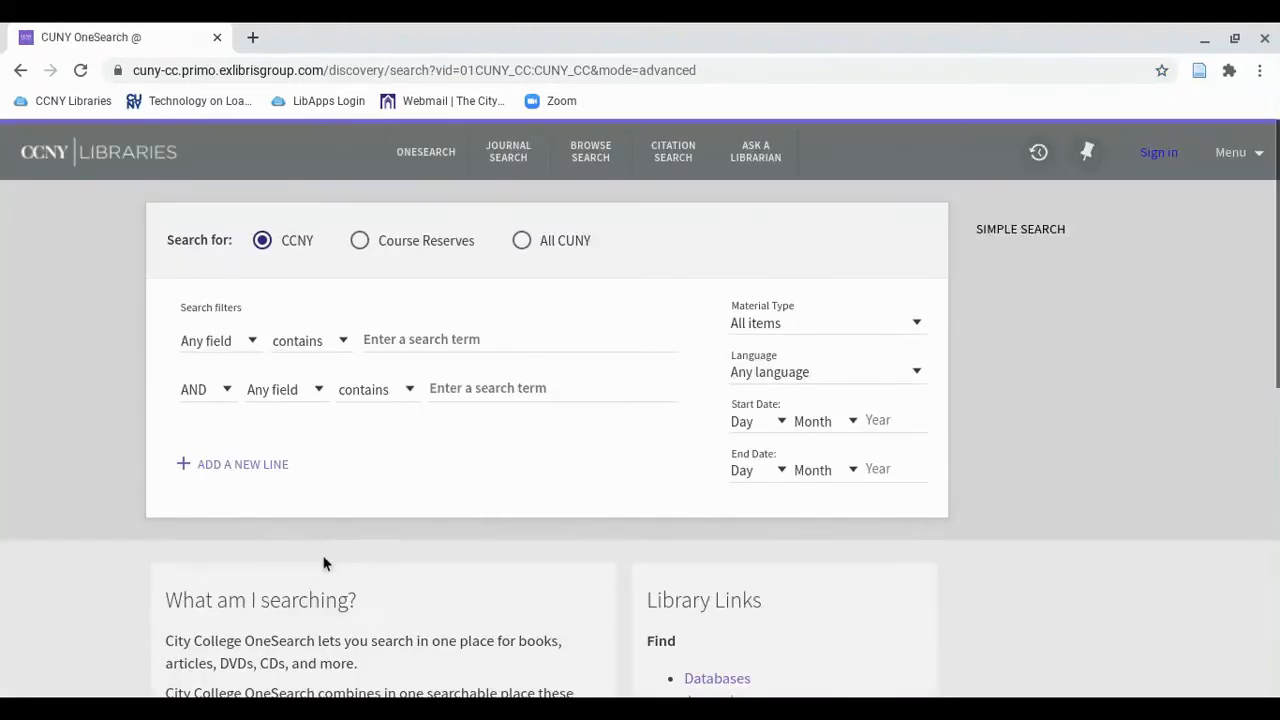
mouse_move(1158, 152)
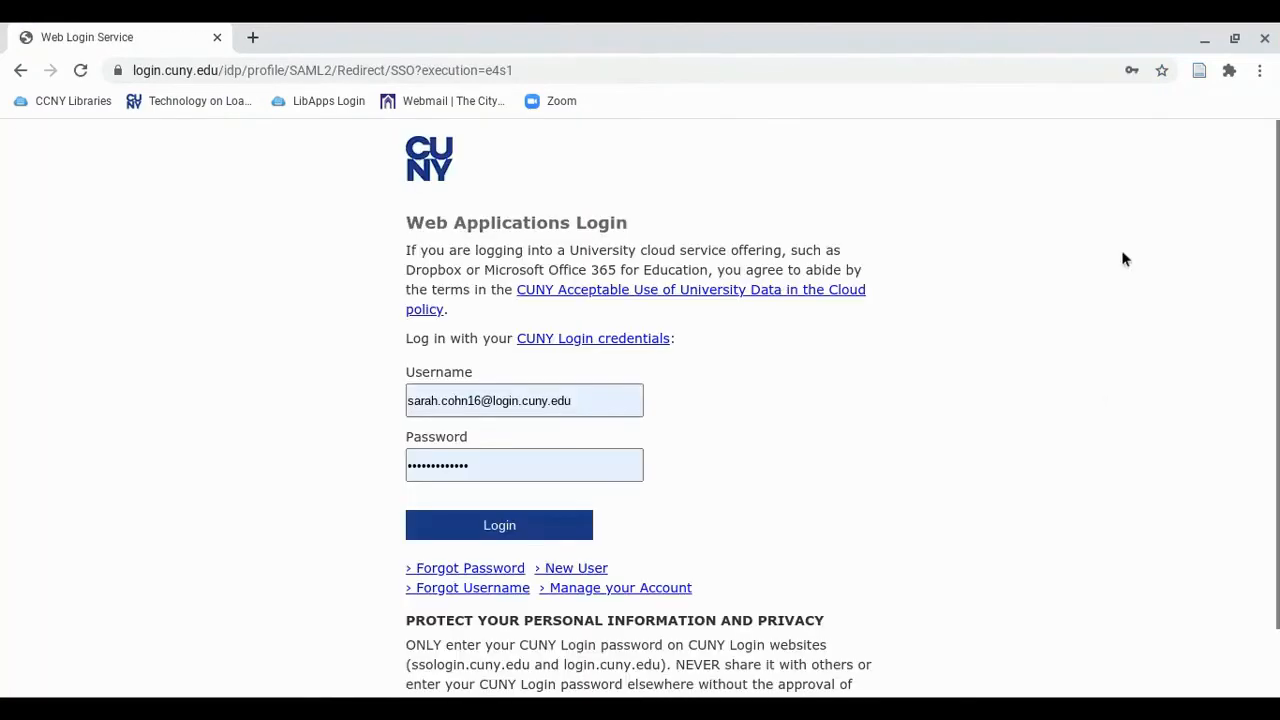
Submit the filled-in CUNY credentials to return to advanced search signed in
left_click(500, 524)
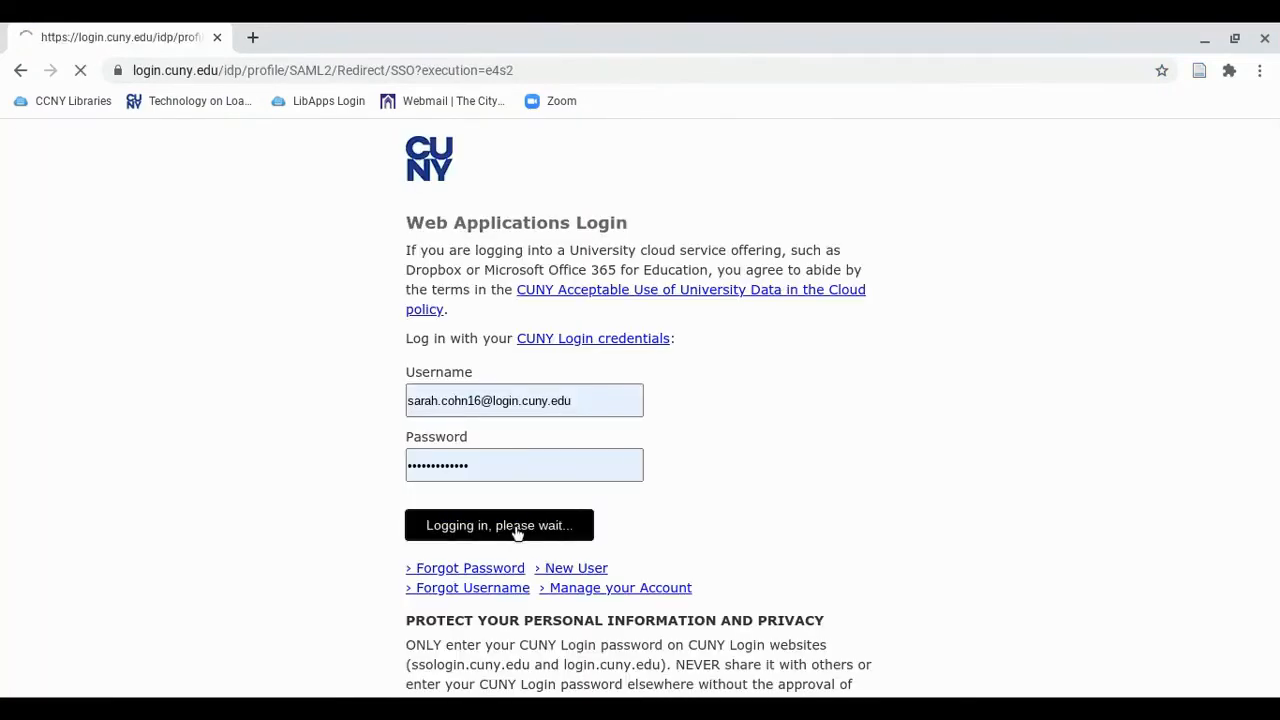
left_click(500, 524)
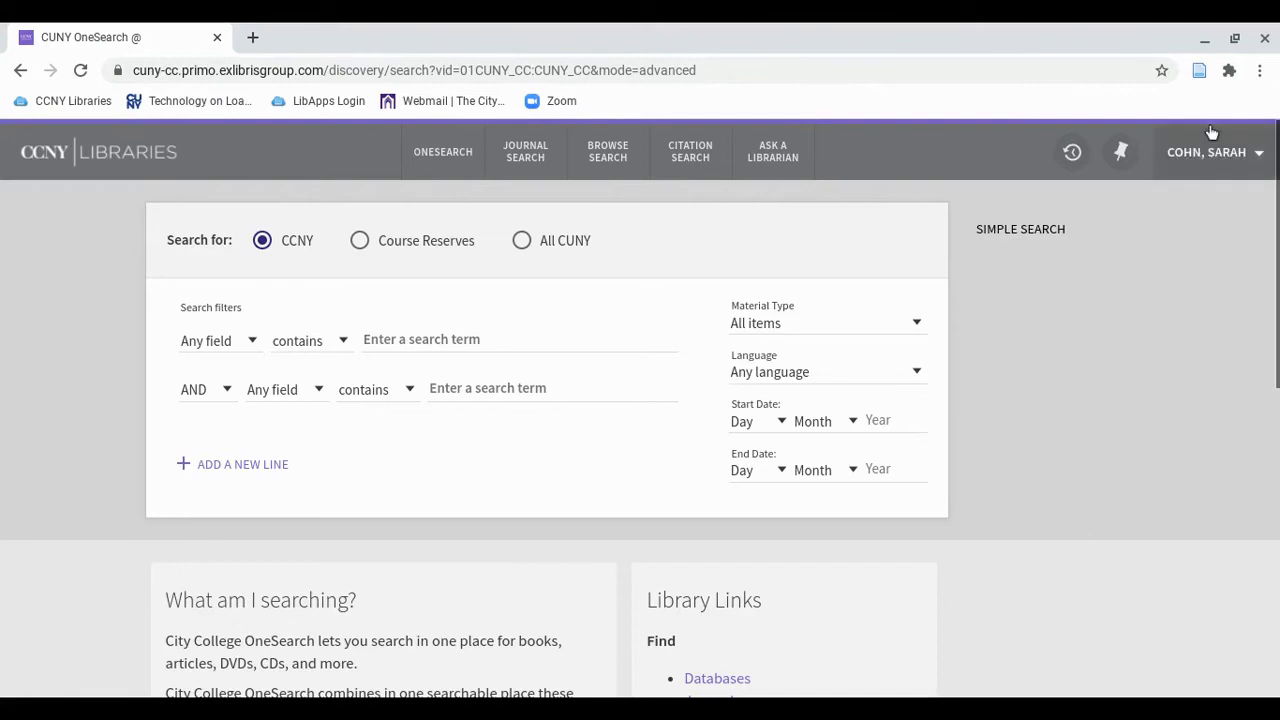
mouse_move(1216, 174)
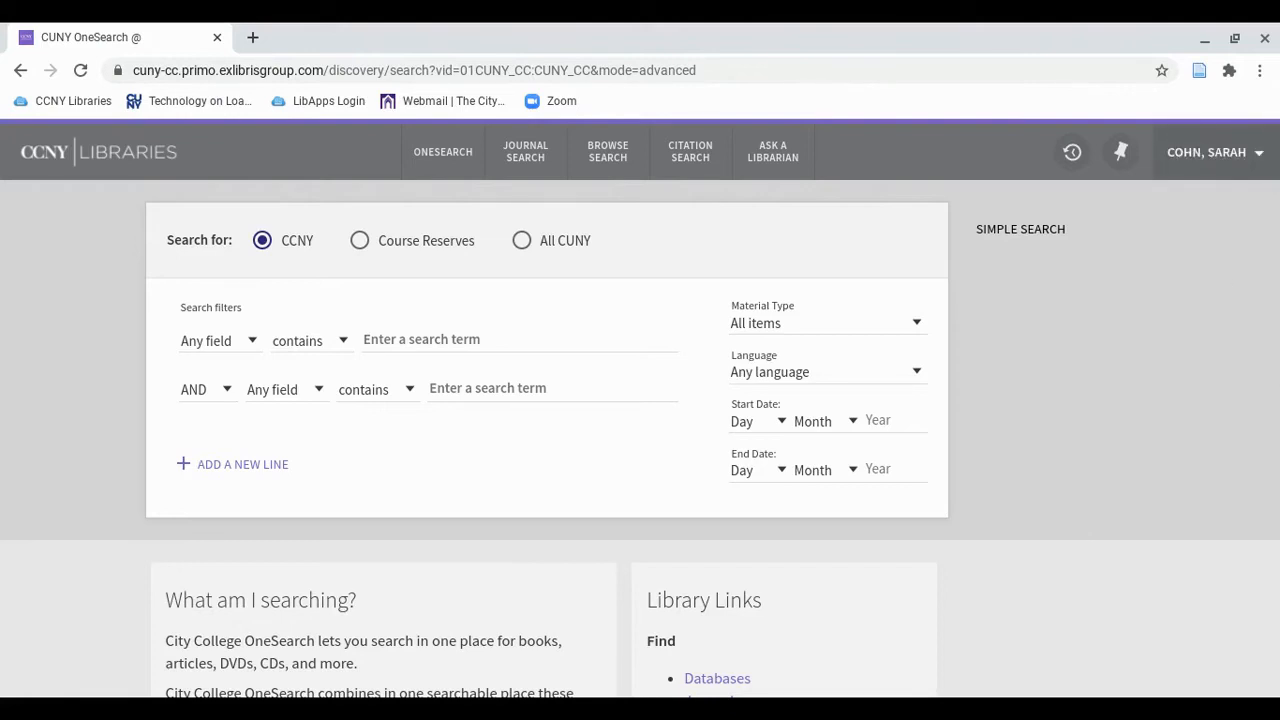
mouse_move(242, 464)
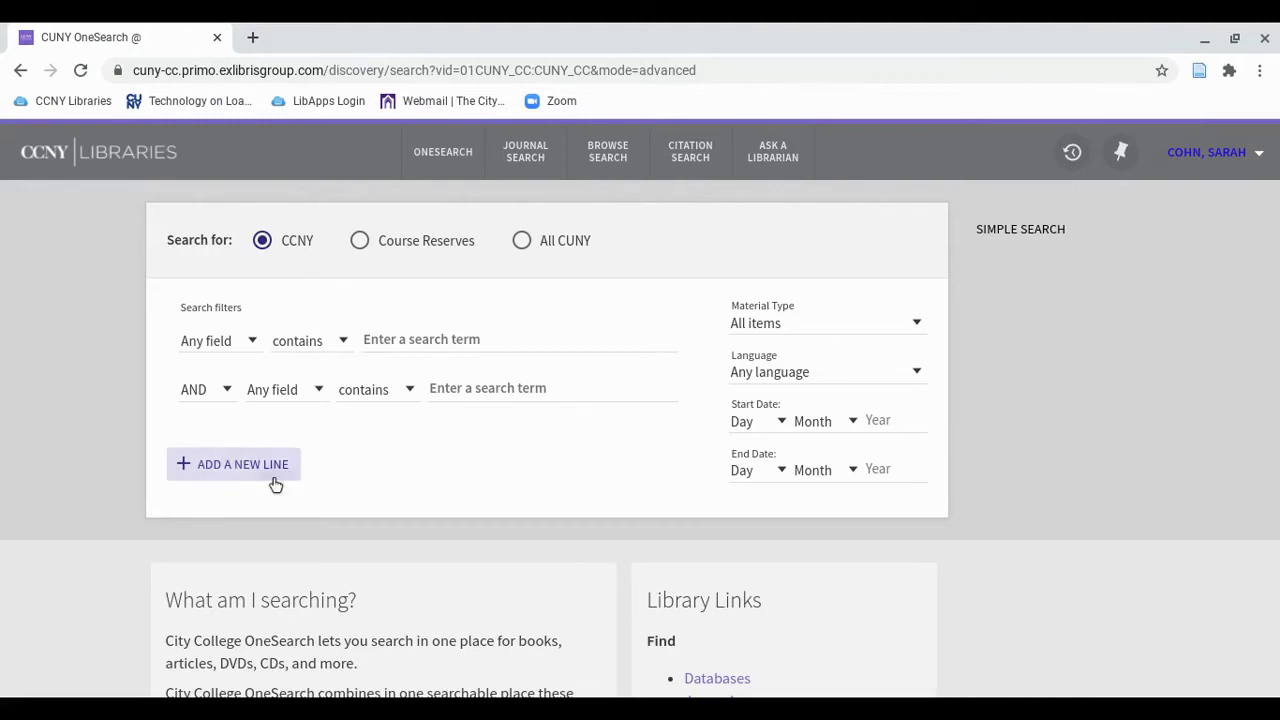
Search three lines: metaphor AND illness AND literature in any field
left_click(232, 464)
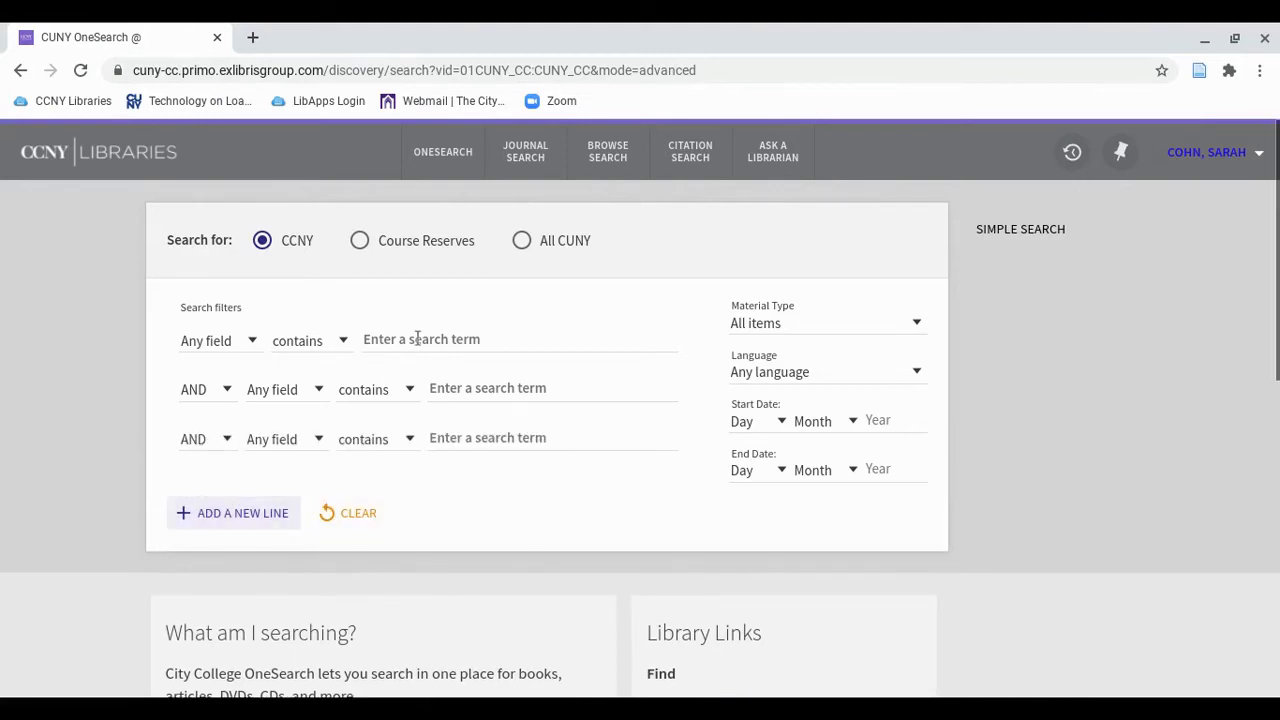
left_click(516, 340)
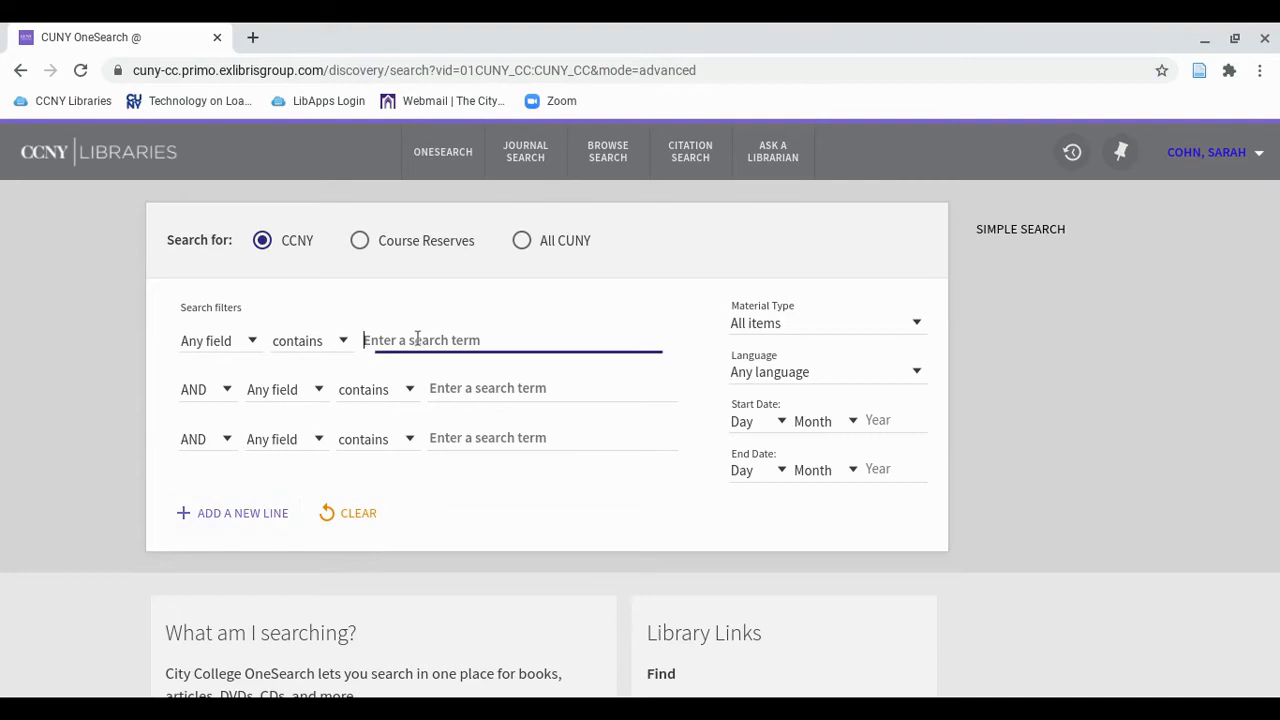
type("metaphor")
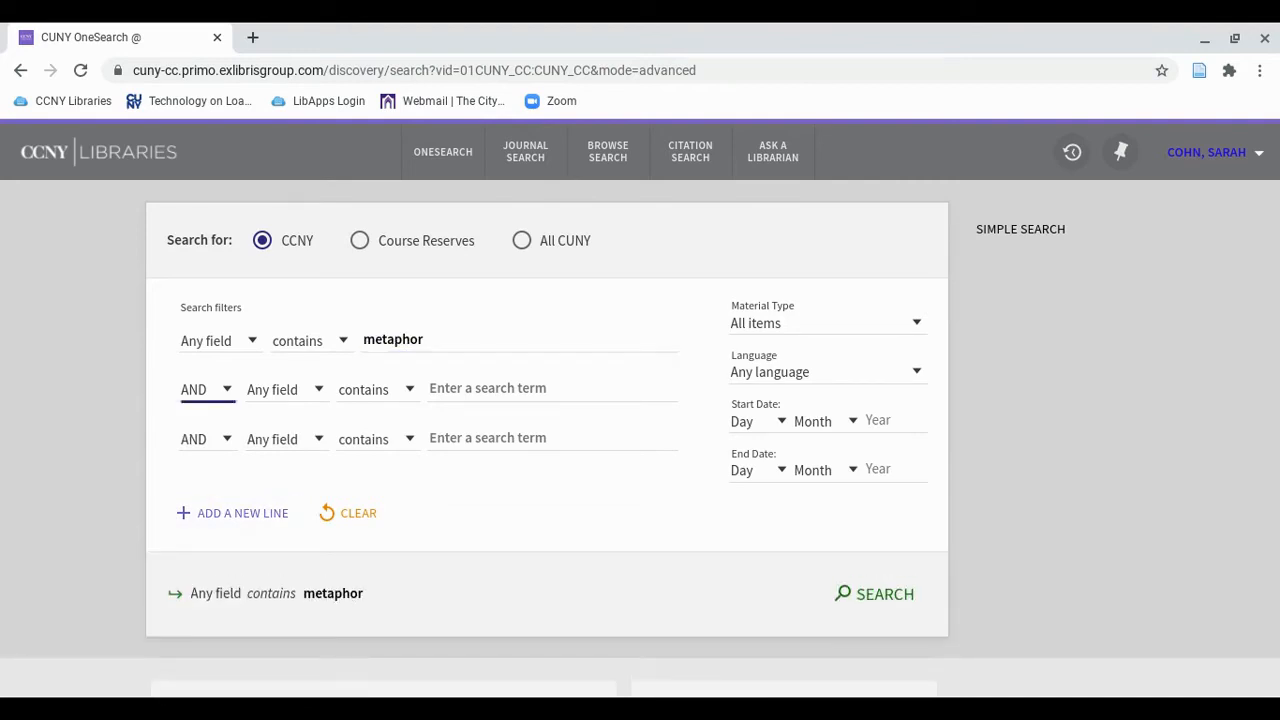
type("illness")
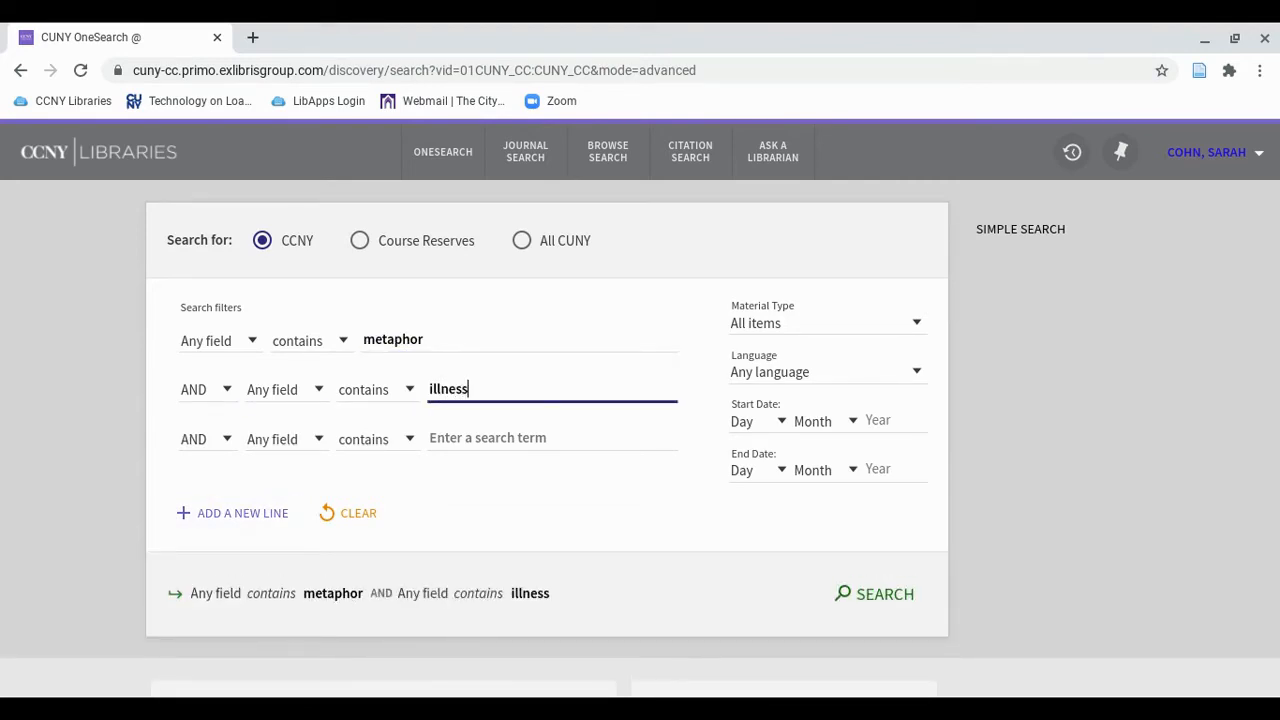
left_click(552, 438)
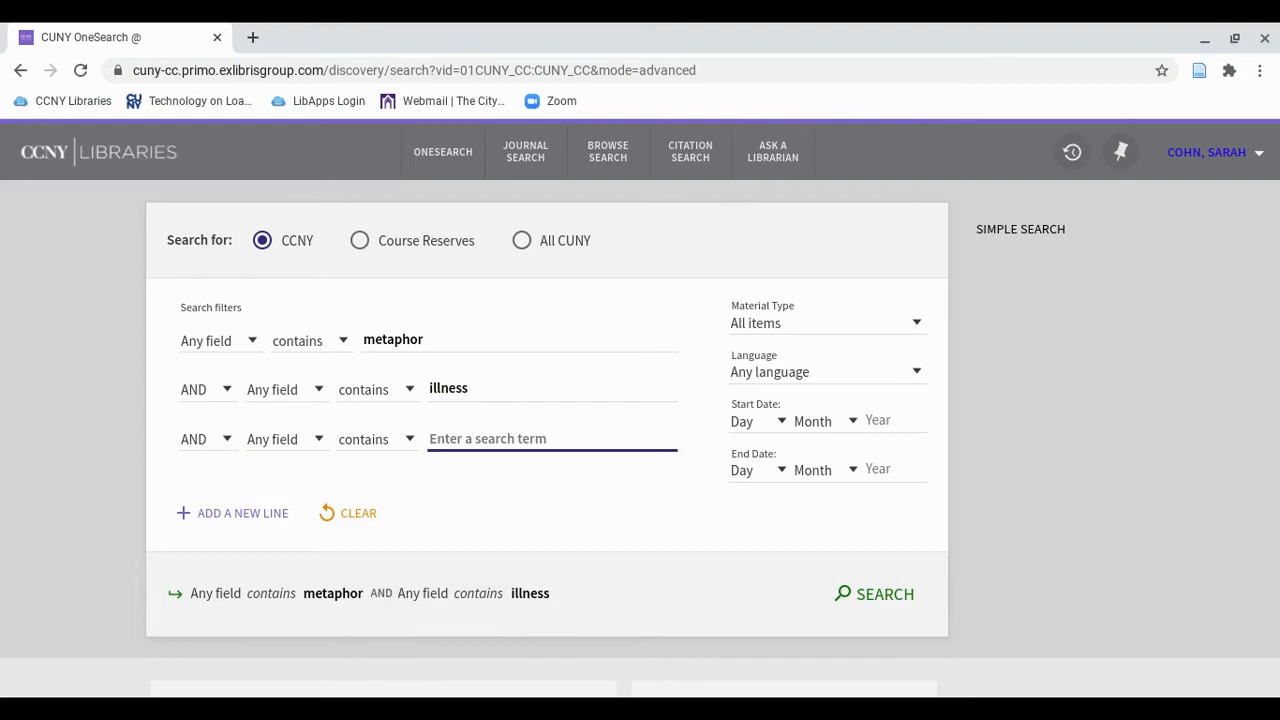
type("literature")
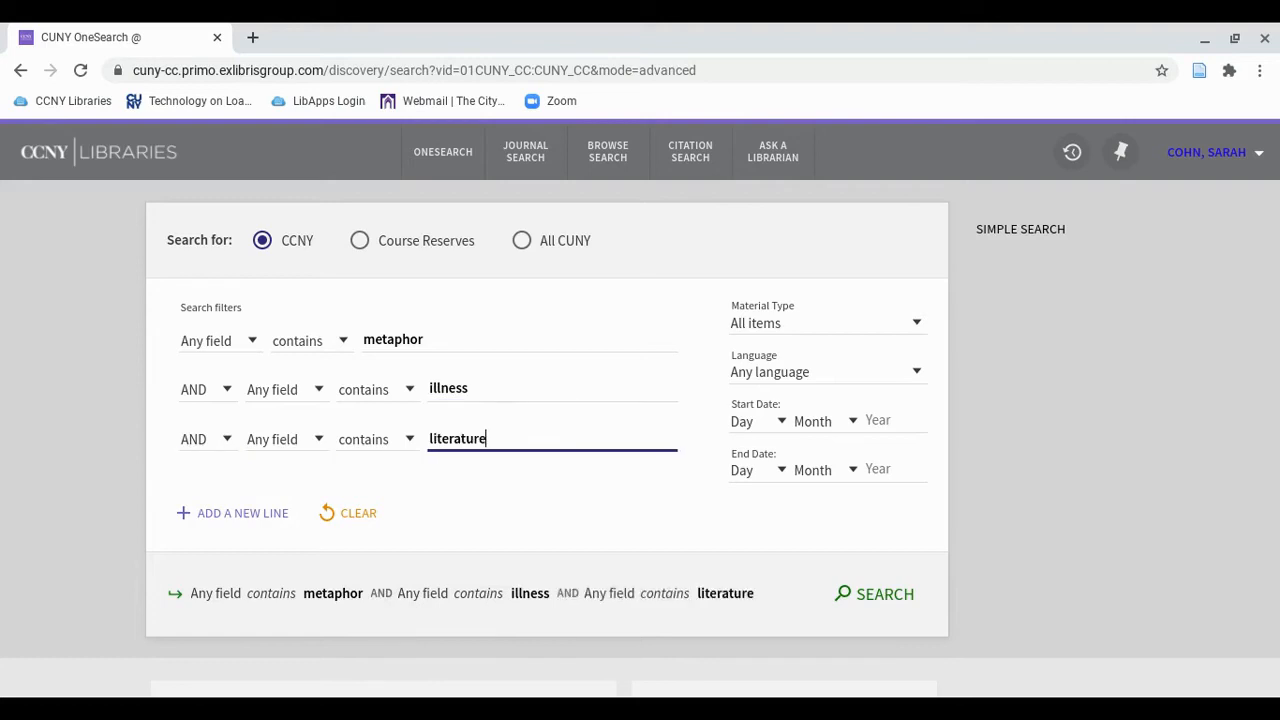
left_click(874, 592)
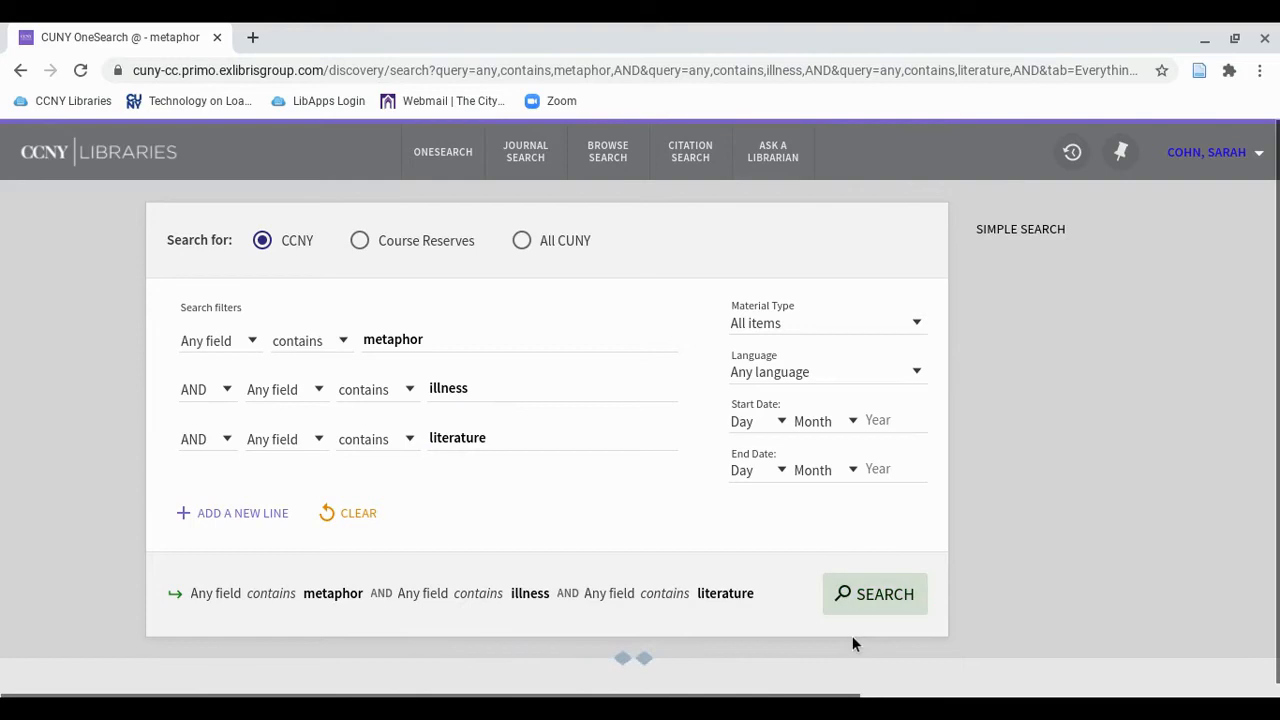
Pin The Age of Hypochondria to favorites and tick The concise thesaurus among selected results
left_click(874, 592)
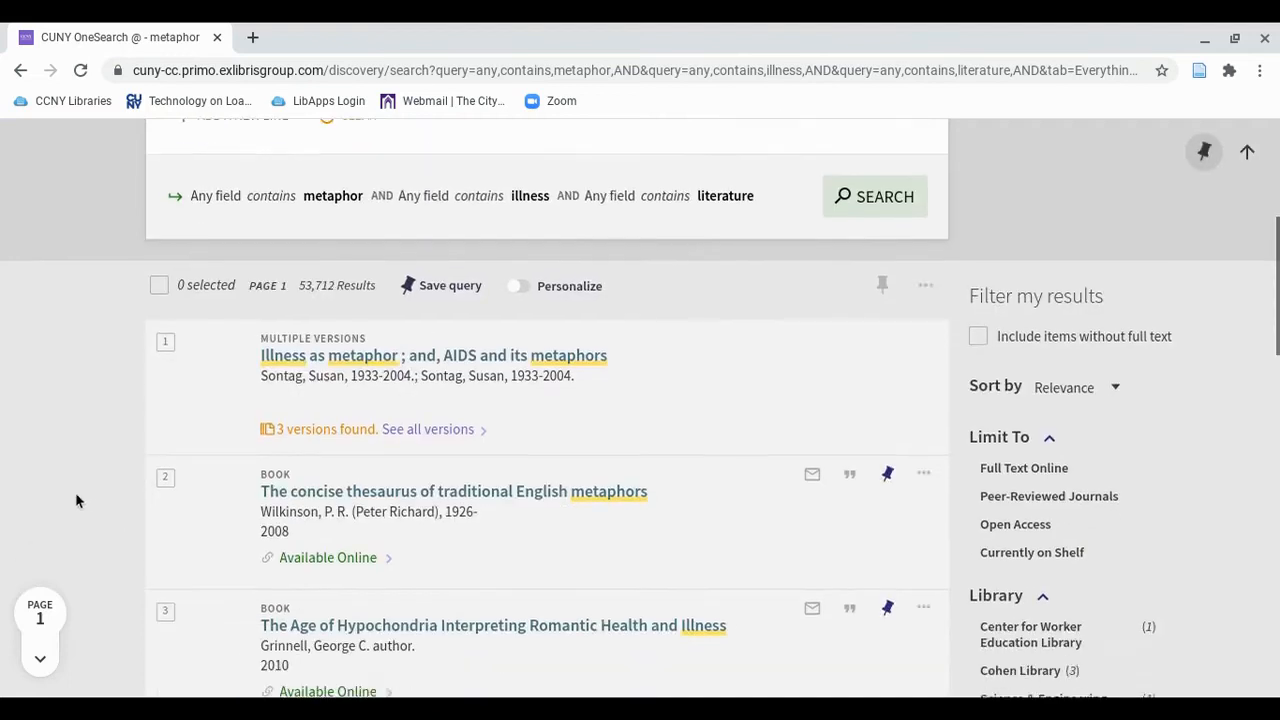
scroll("down", 3)
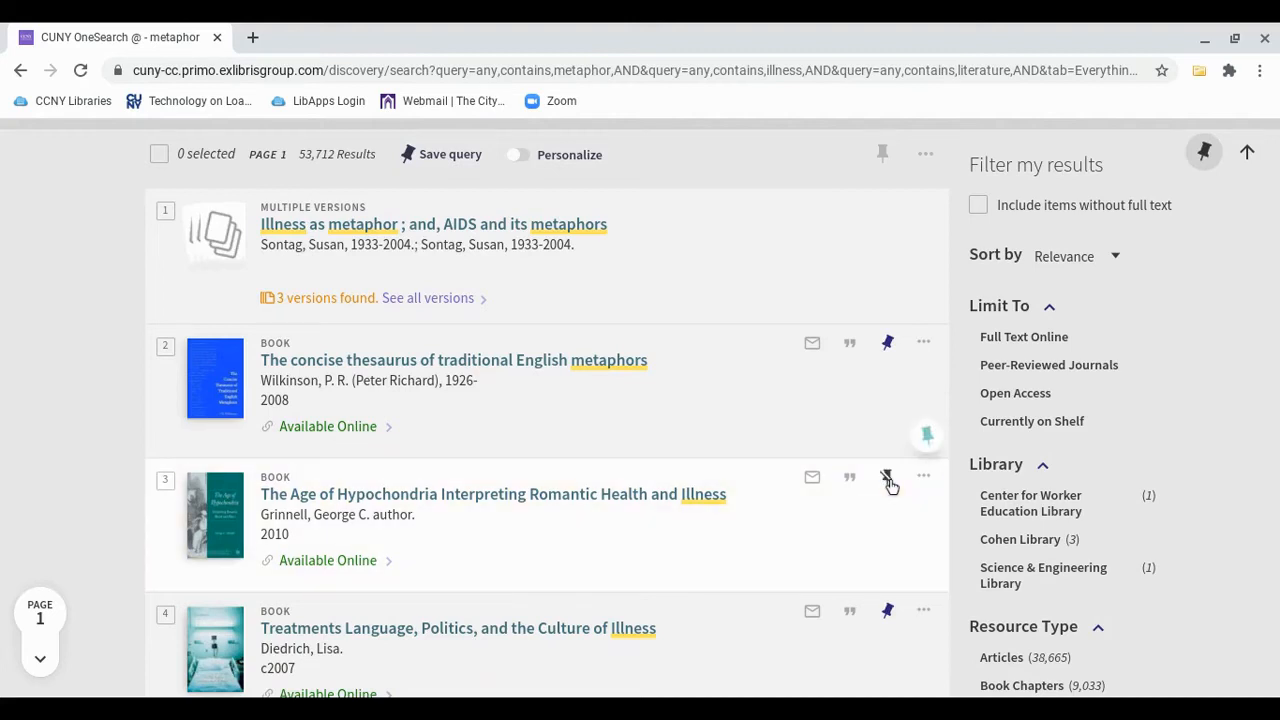
left_click(886, 476)
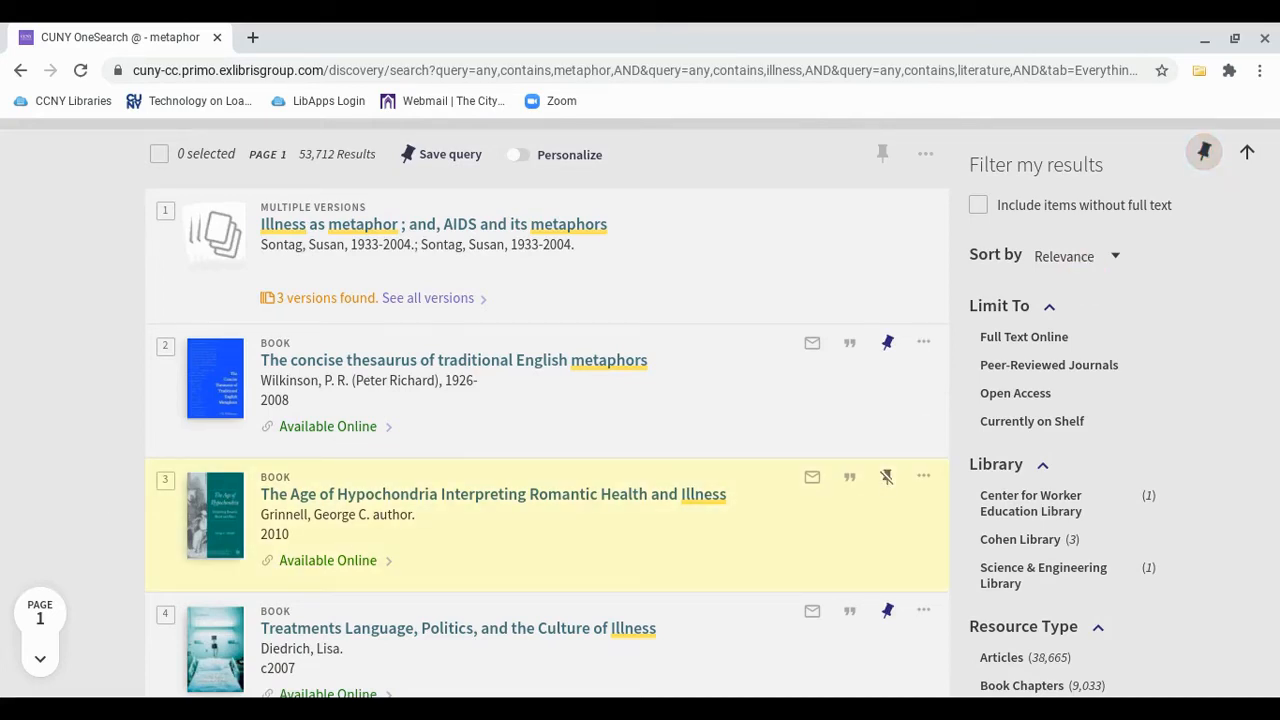
left_click(164, 346)
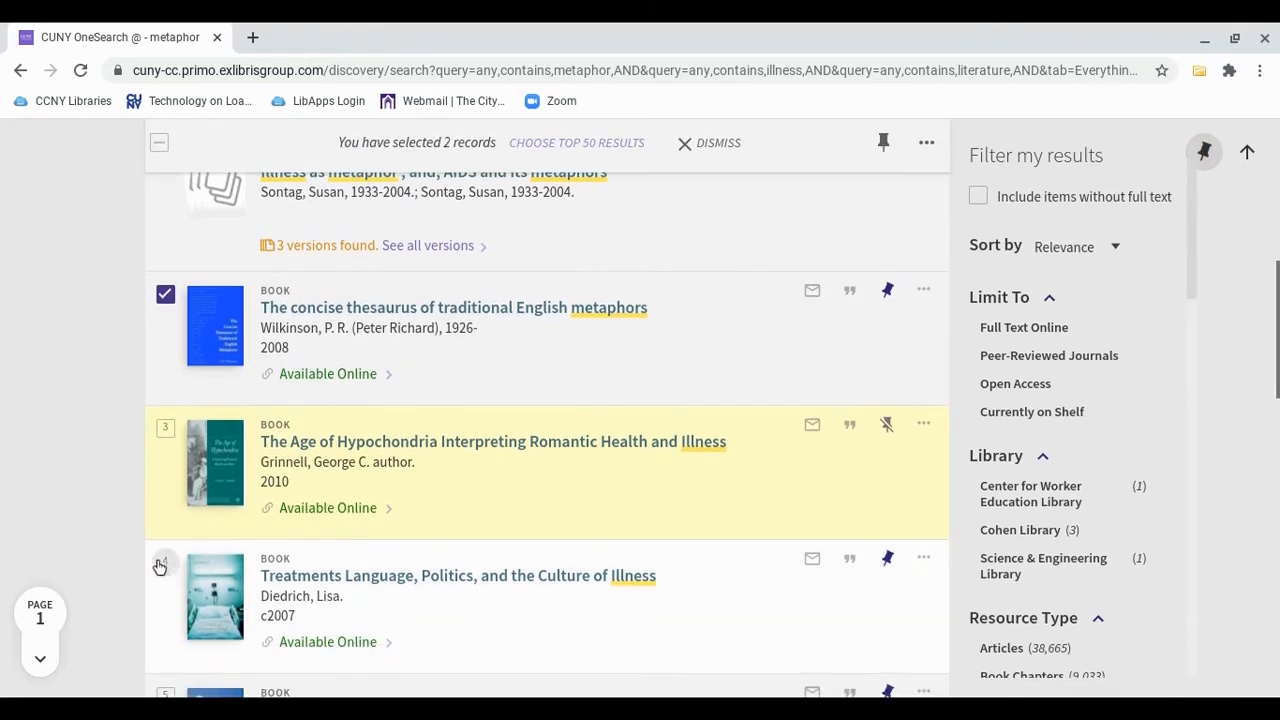
scroll("down", 3)
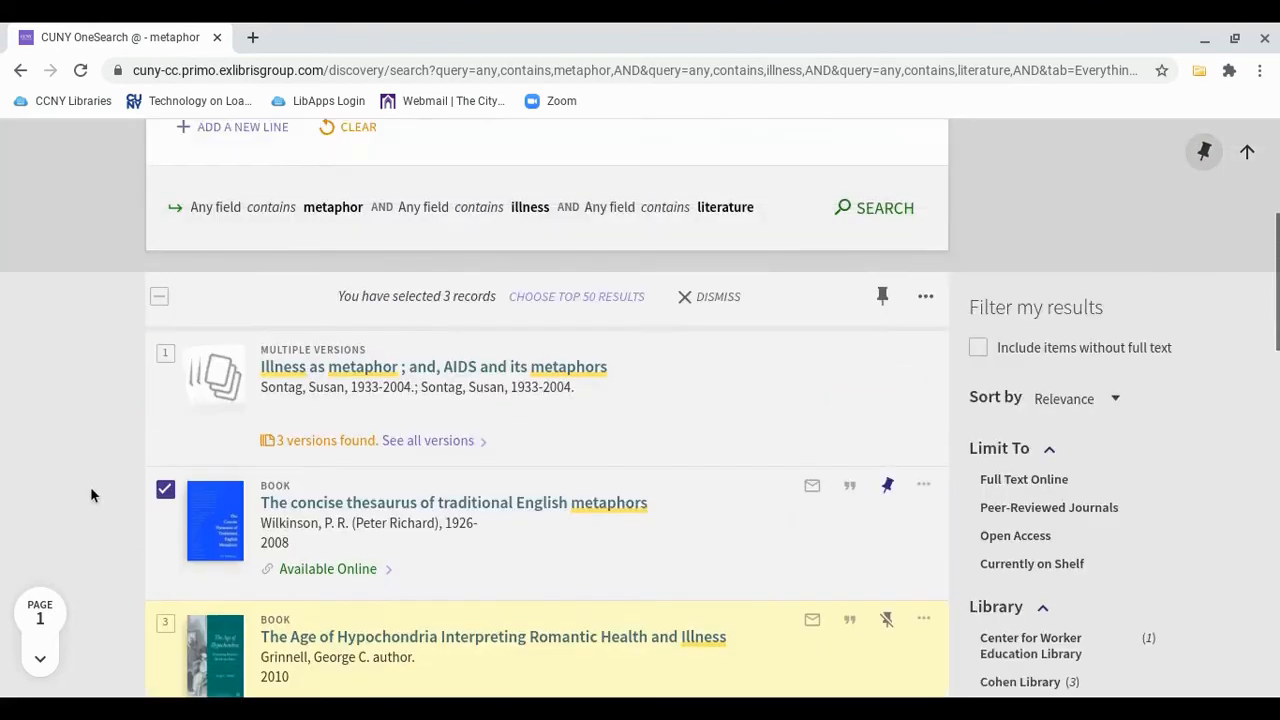
scroll("up", 3)
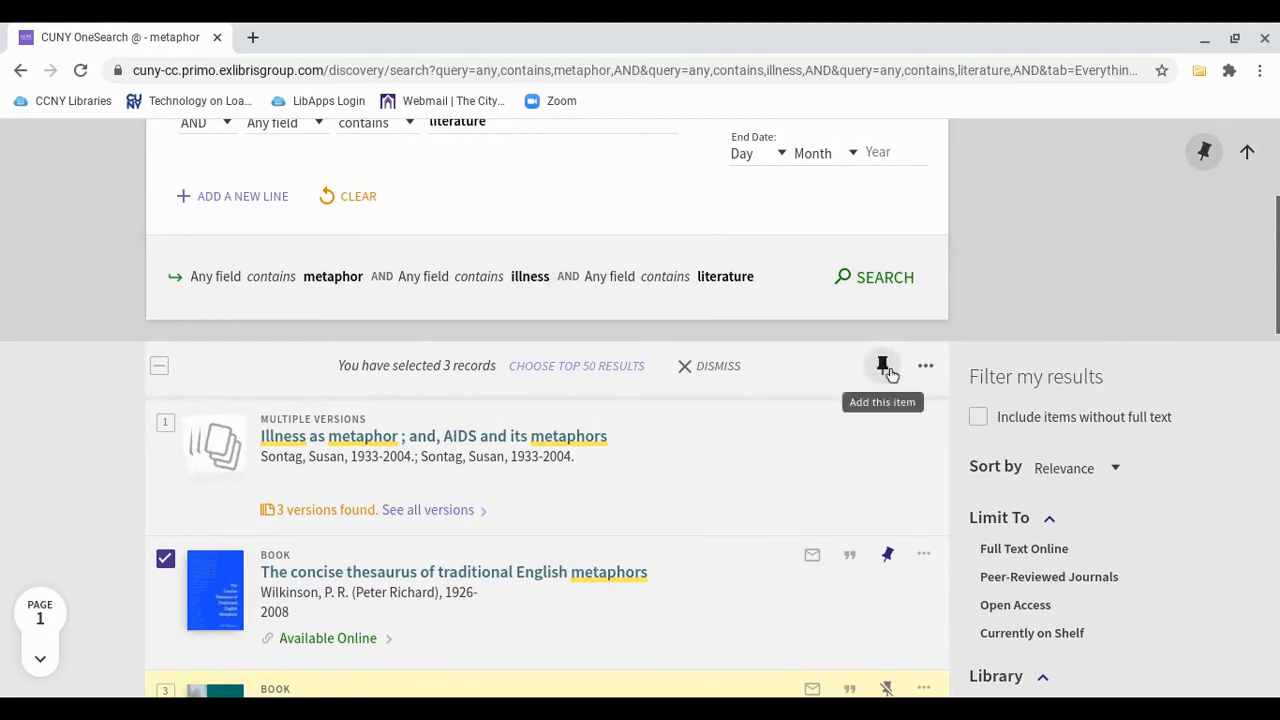
Save the three selected records to My Favorites and dismiss the selection notice
left_click(882, 364)
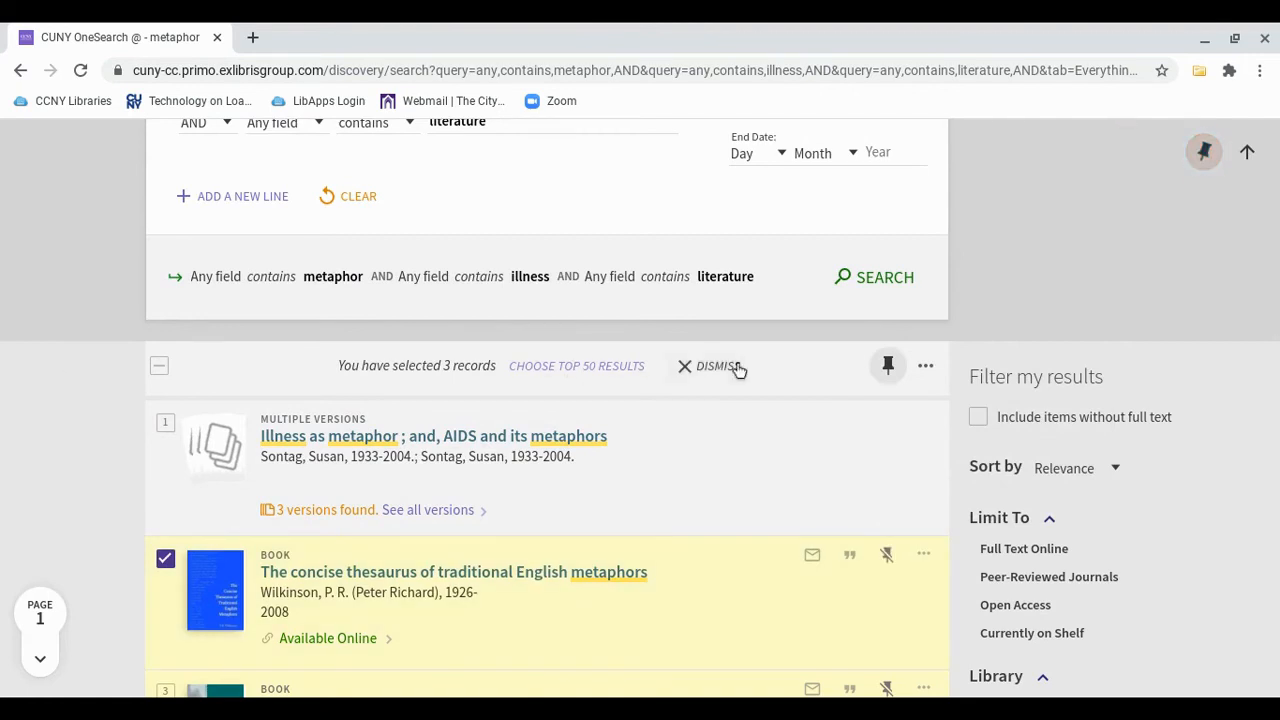
left_click(716, 364)
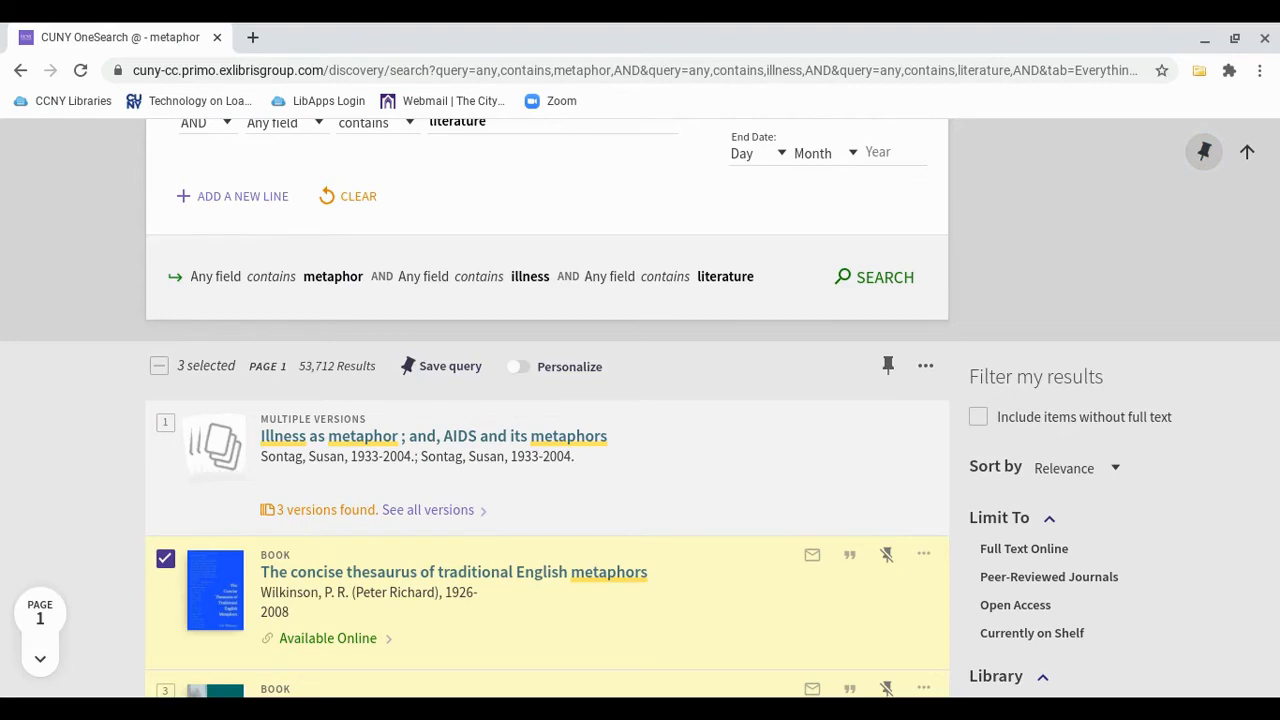
mouse_move(500, 358)
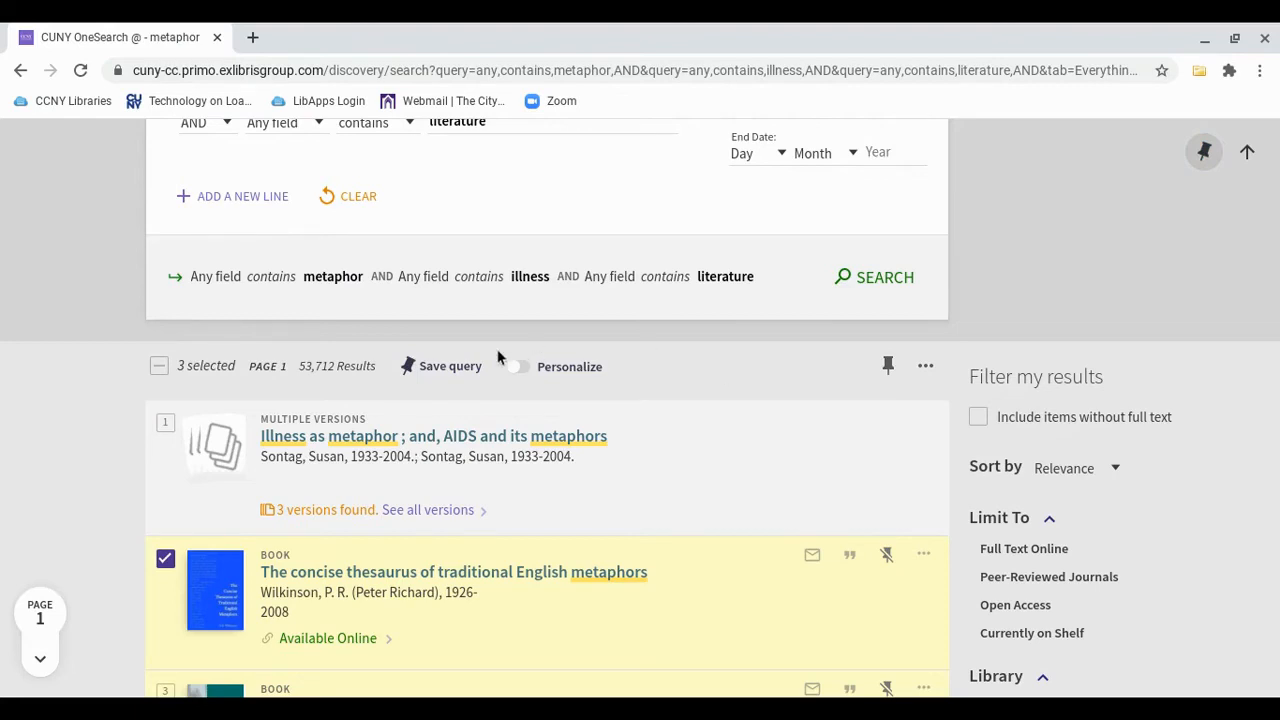
mouse_move(422, 366)
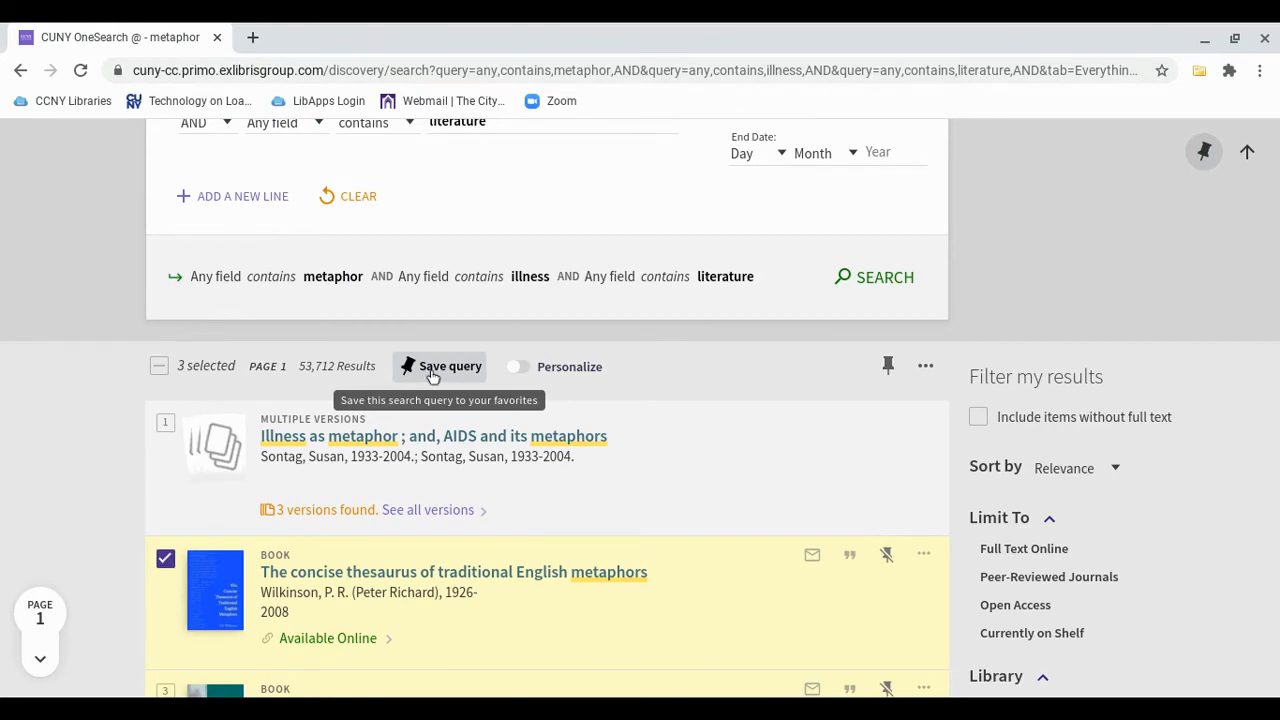
Save the metaphor–illness–literature query to favorites and go to My Favorites
left_click(450, 366)
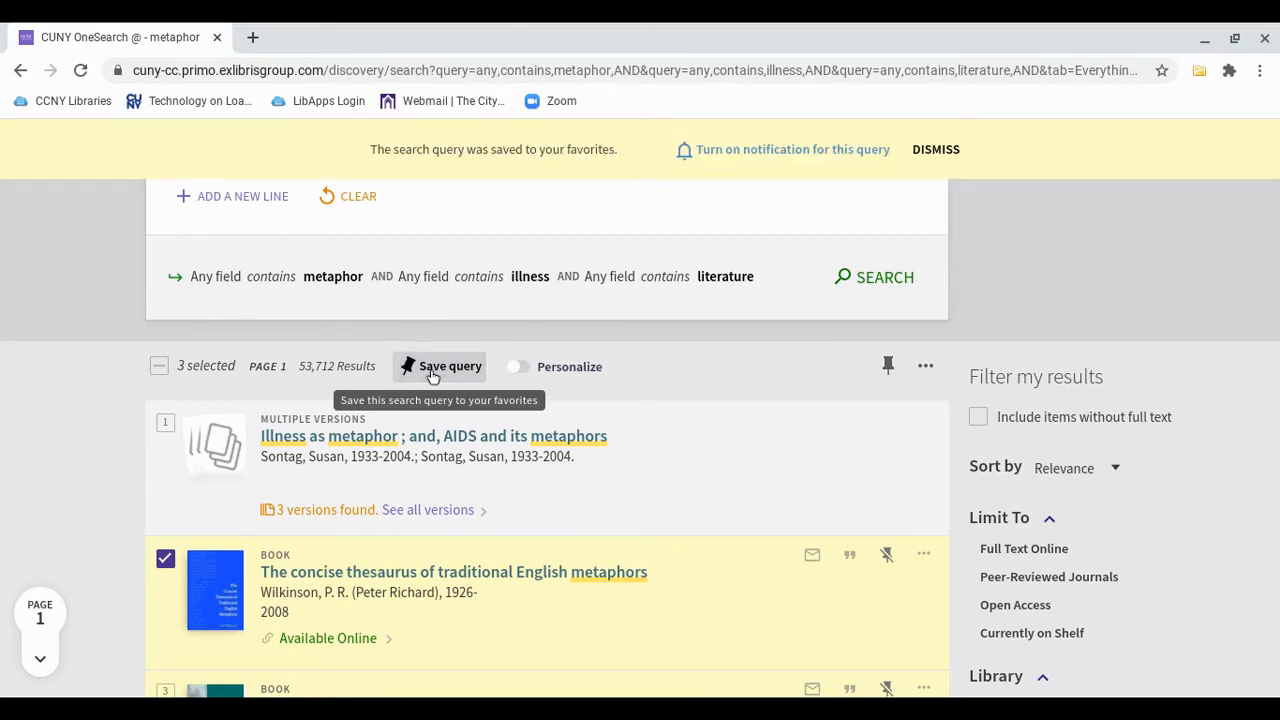
mouse_move(996, 292)
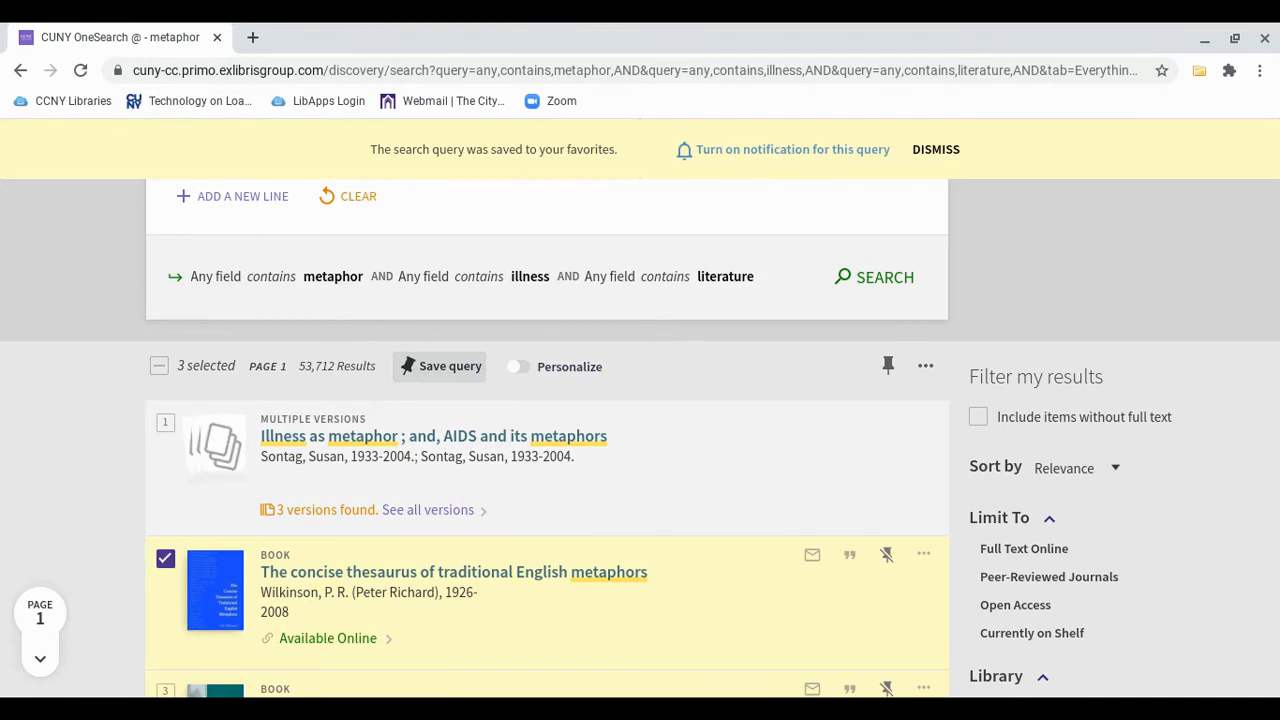
mouse_move(940, 206)
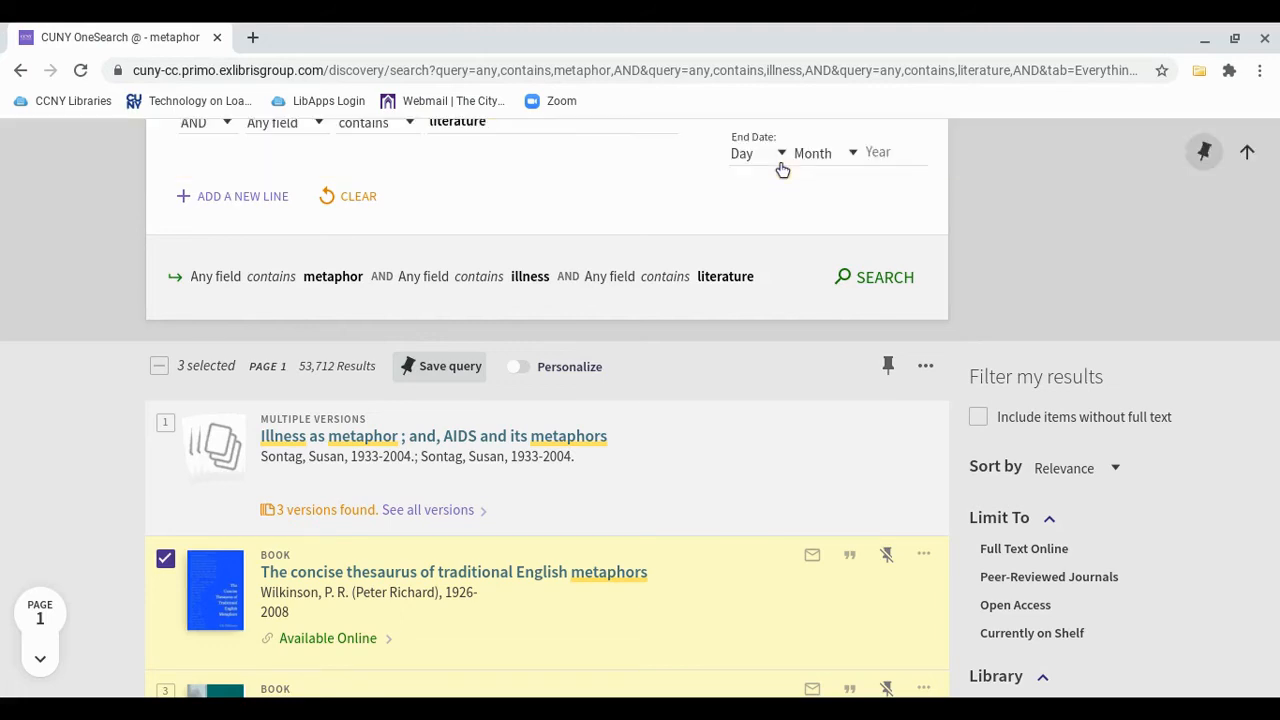
scroll("up", 3)
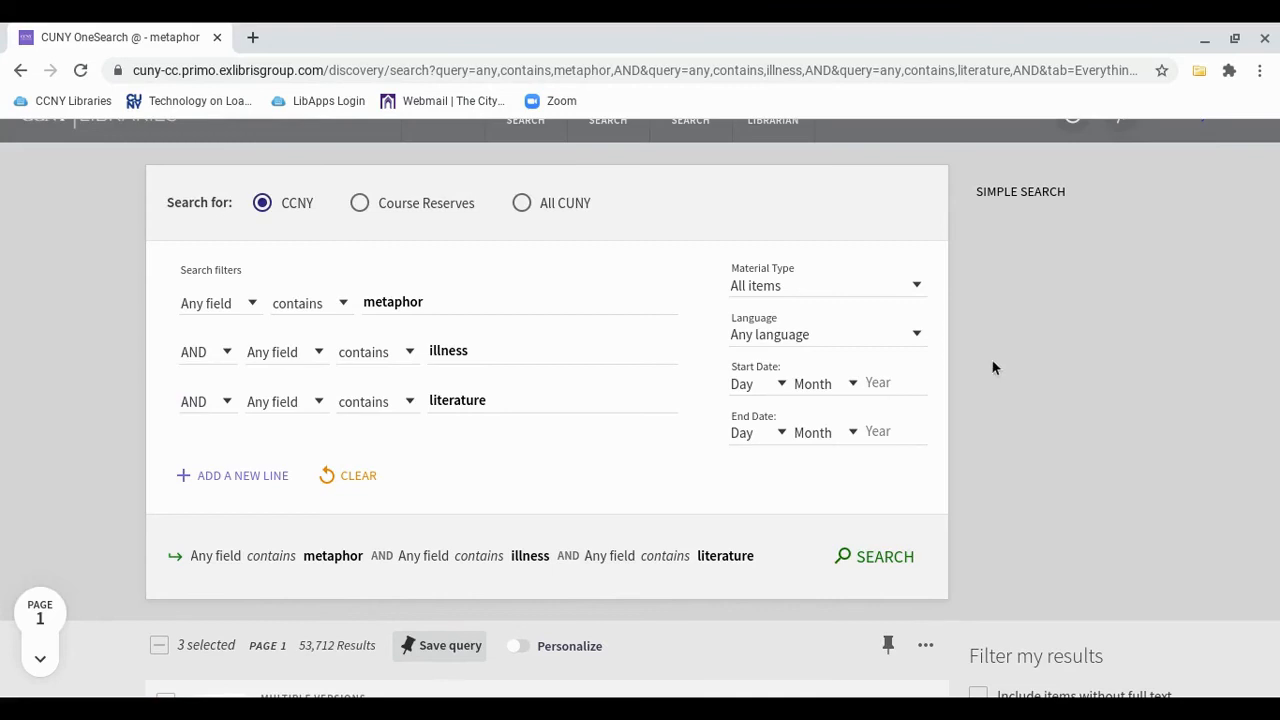
scroll("up", 3)
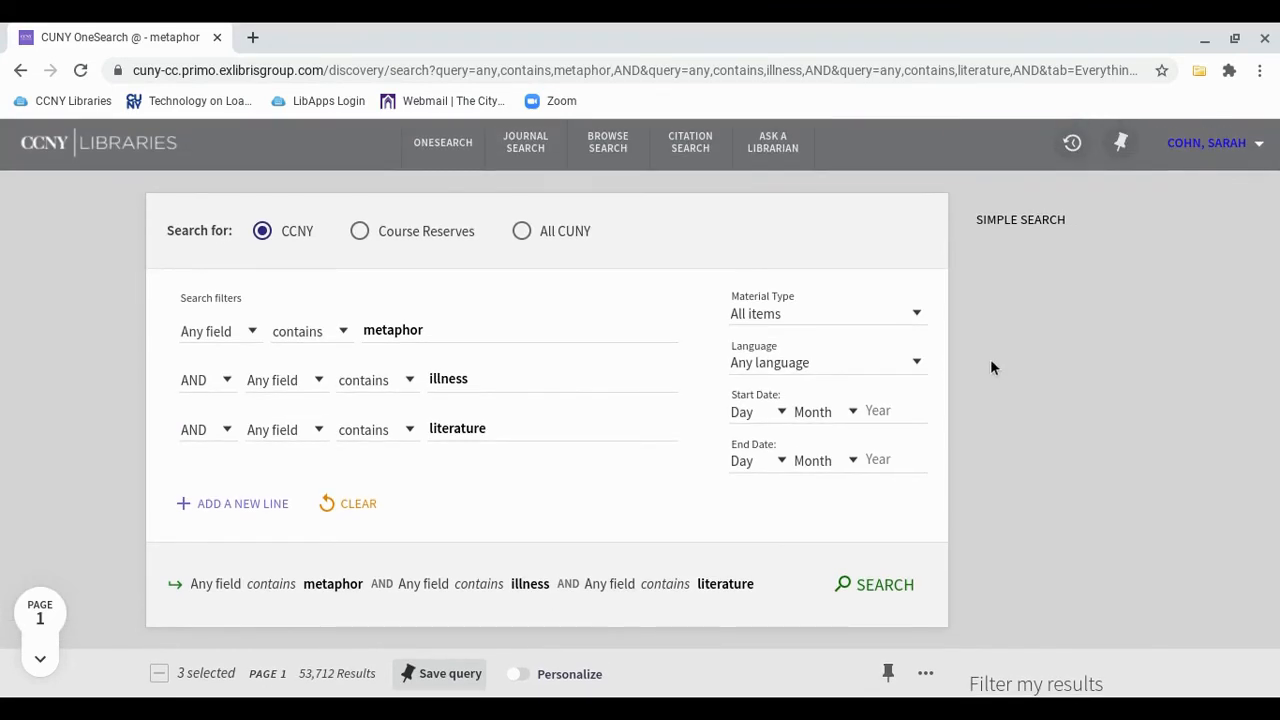
mouse_move(1024, 368)
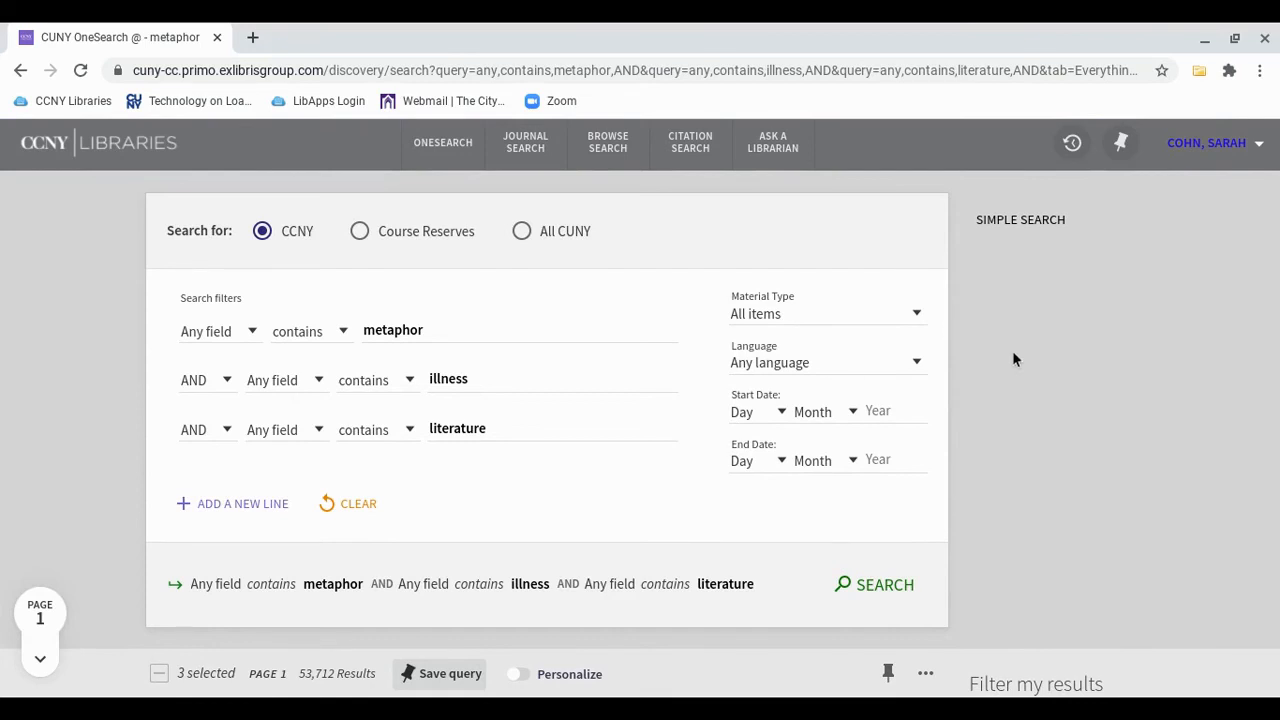
mouse_move(1120, 144)
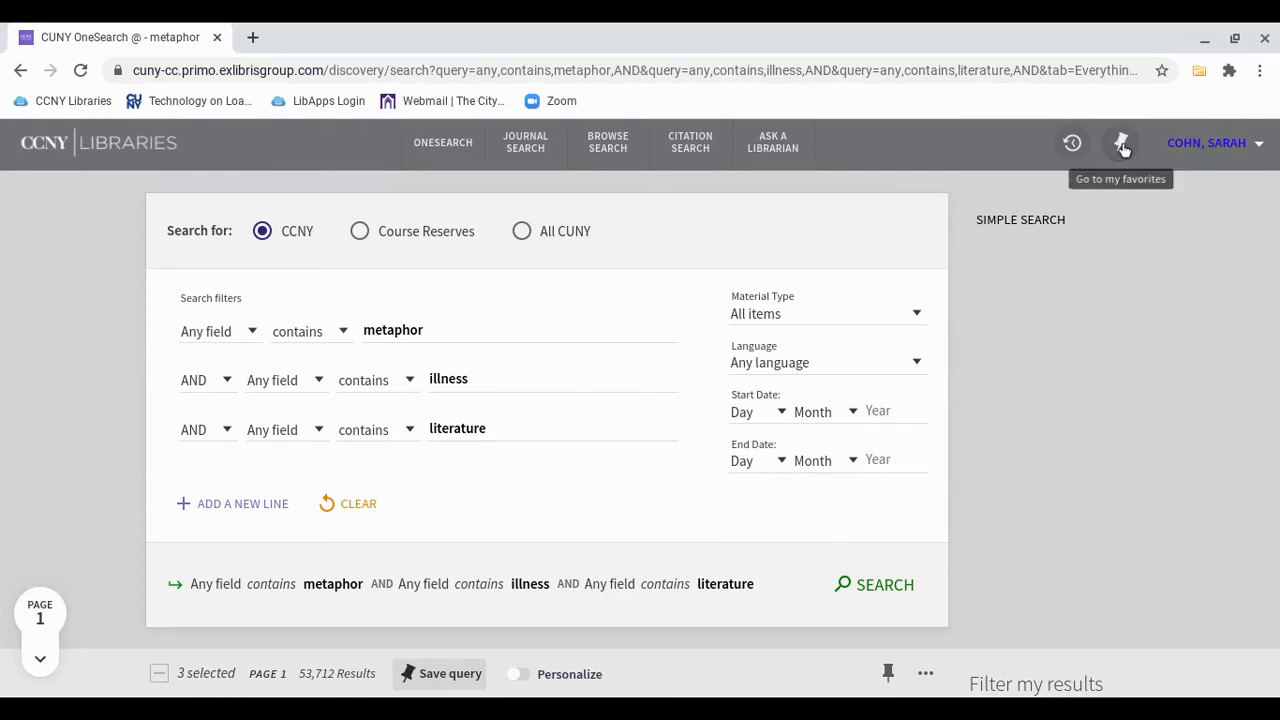
left_click(1120, 144)
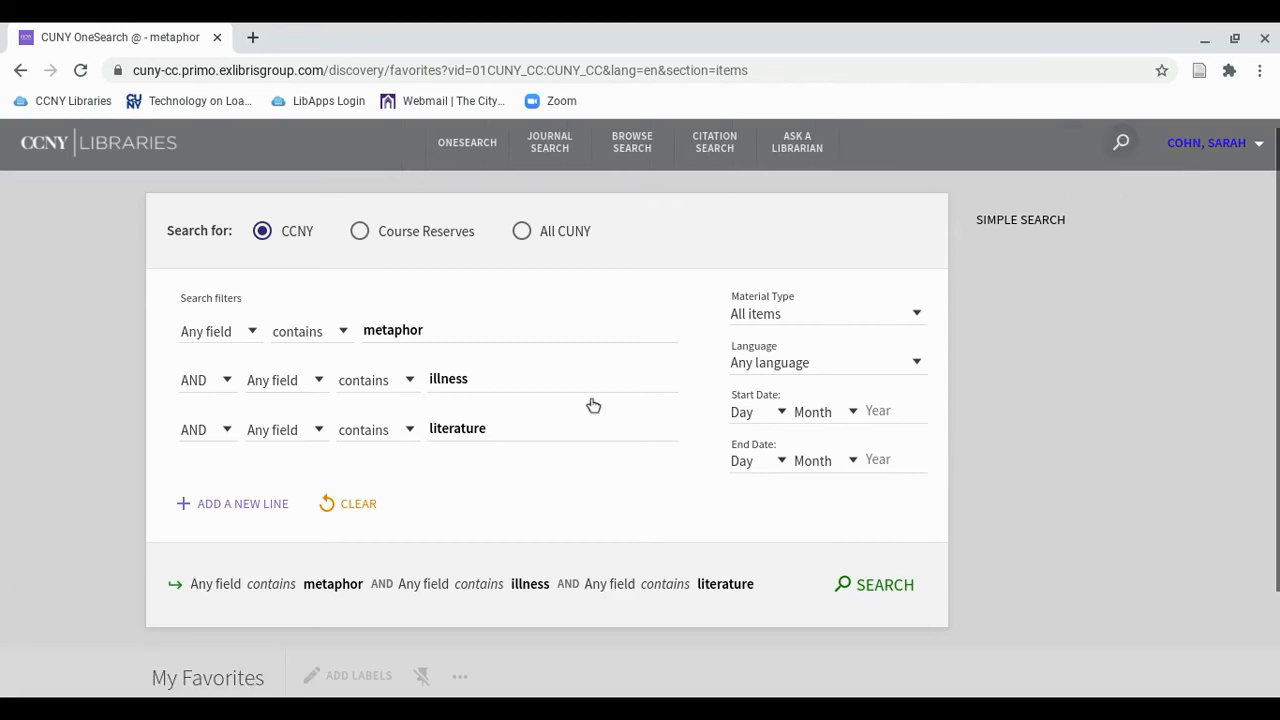
Scroll My Favorites down through the four saved records toward the saved searches
scroll("down", 3)
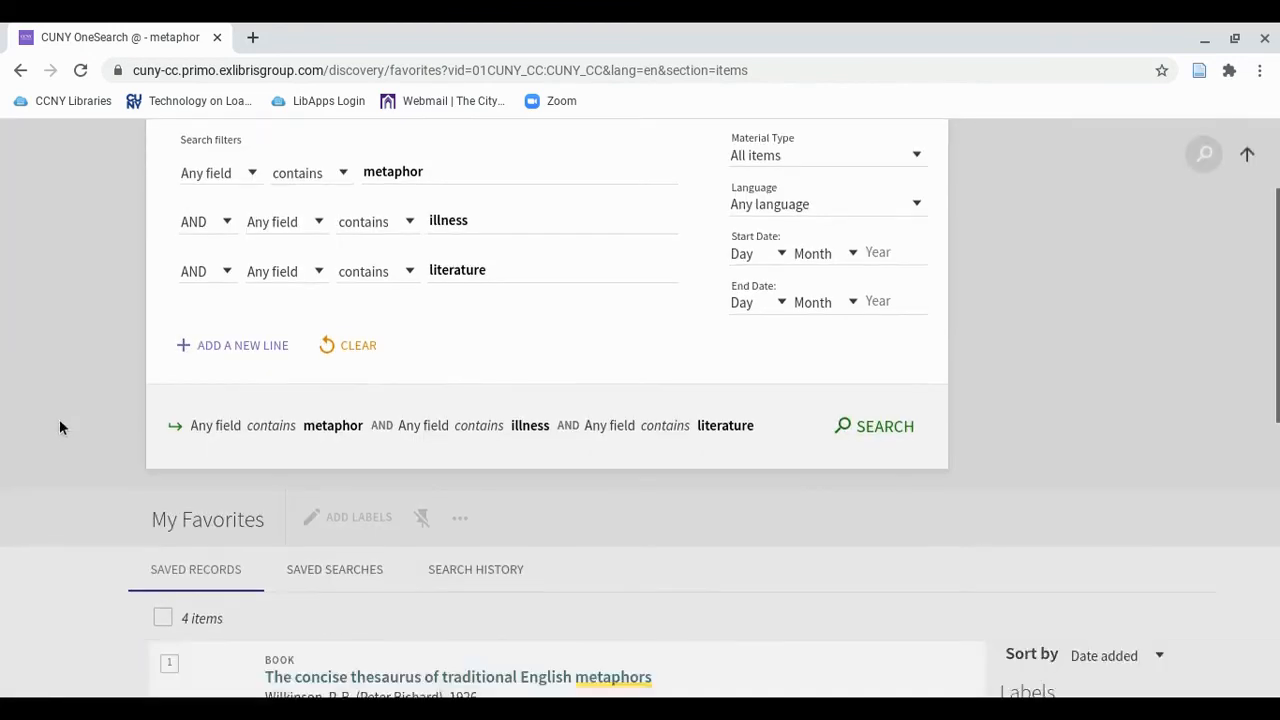
scroll("down", 3)
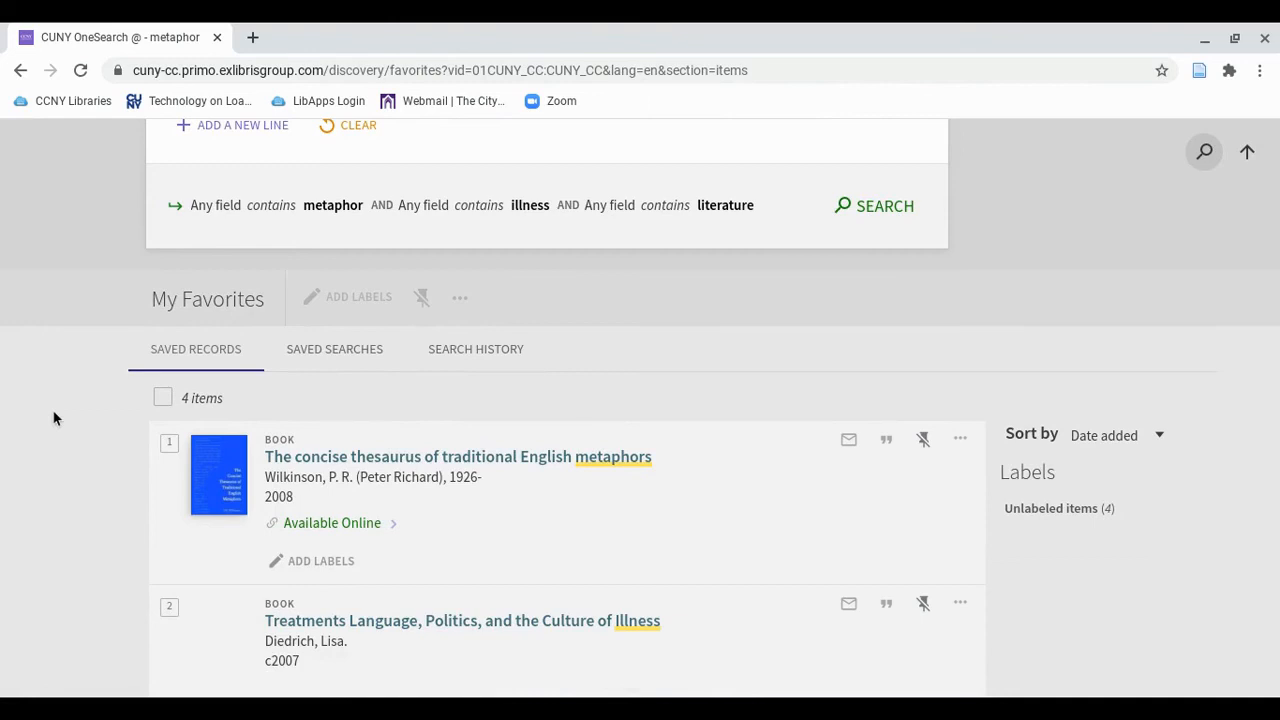
mouse_move(196, 360)
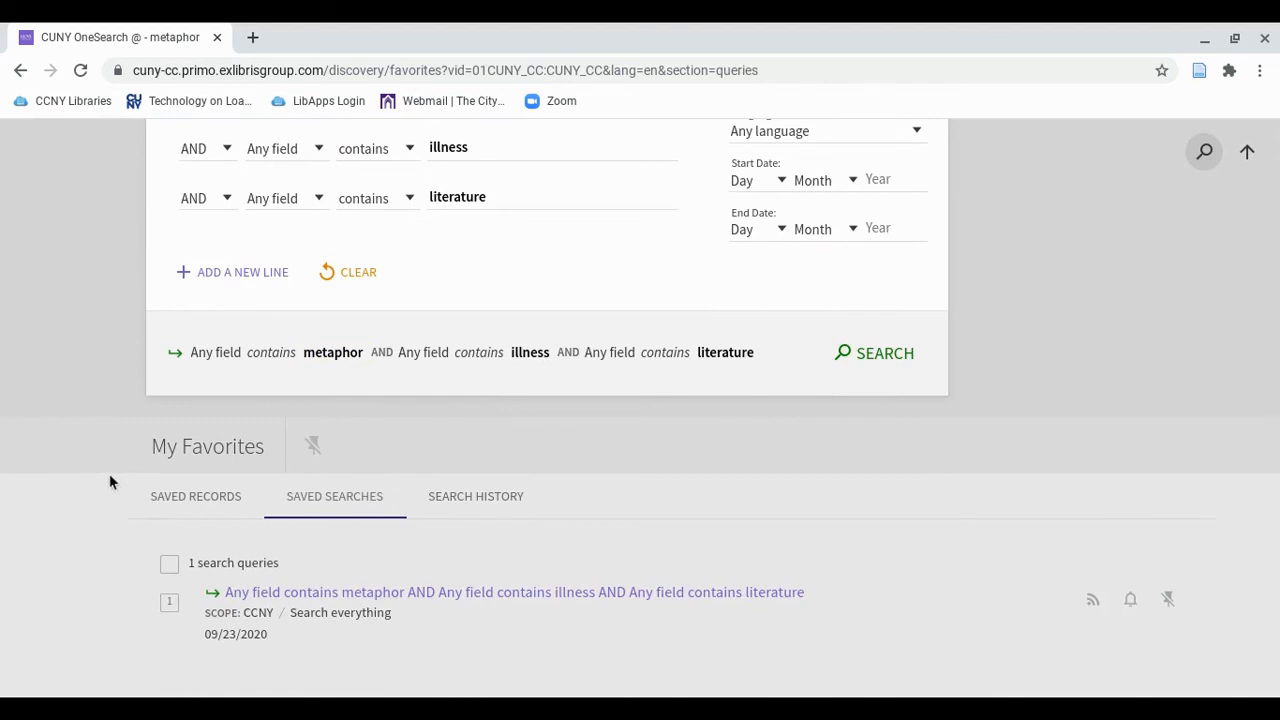
mouse_move(252, 510)
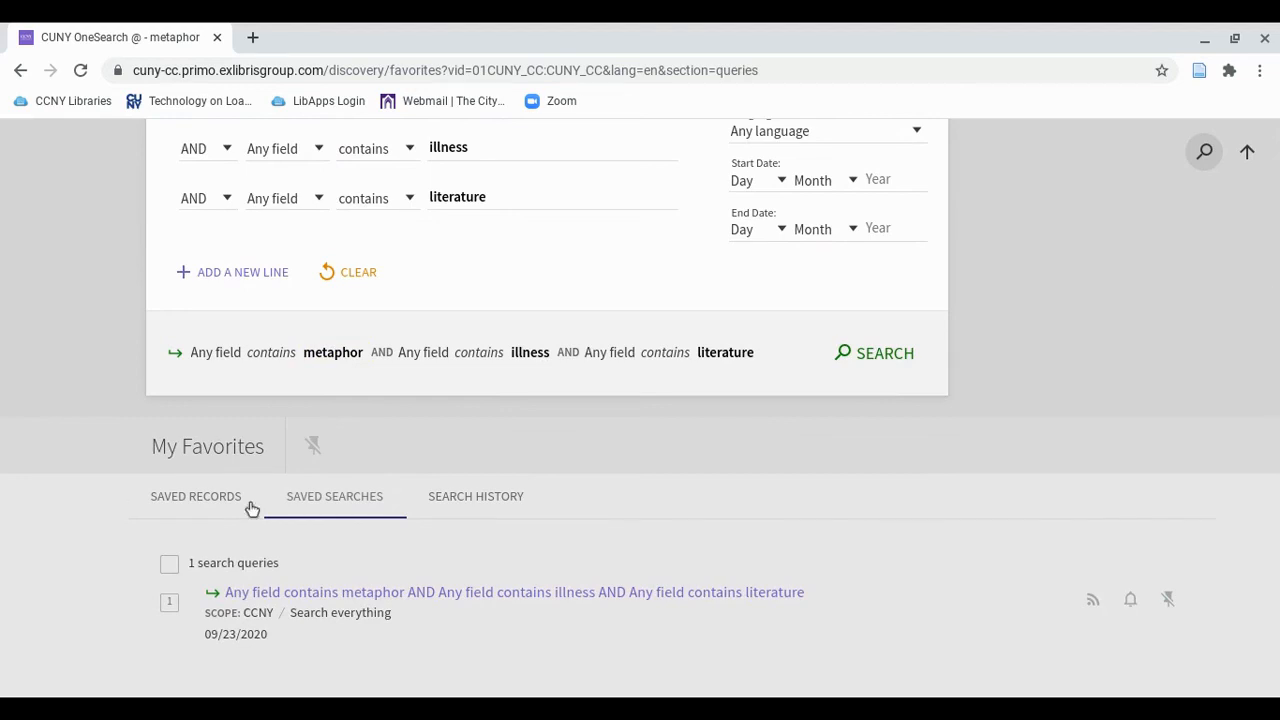
Show the Search History listing the metaphor AND illness AND literature query
left_click(476, 496)
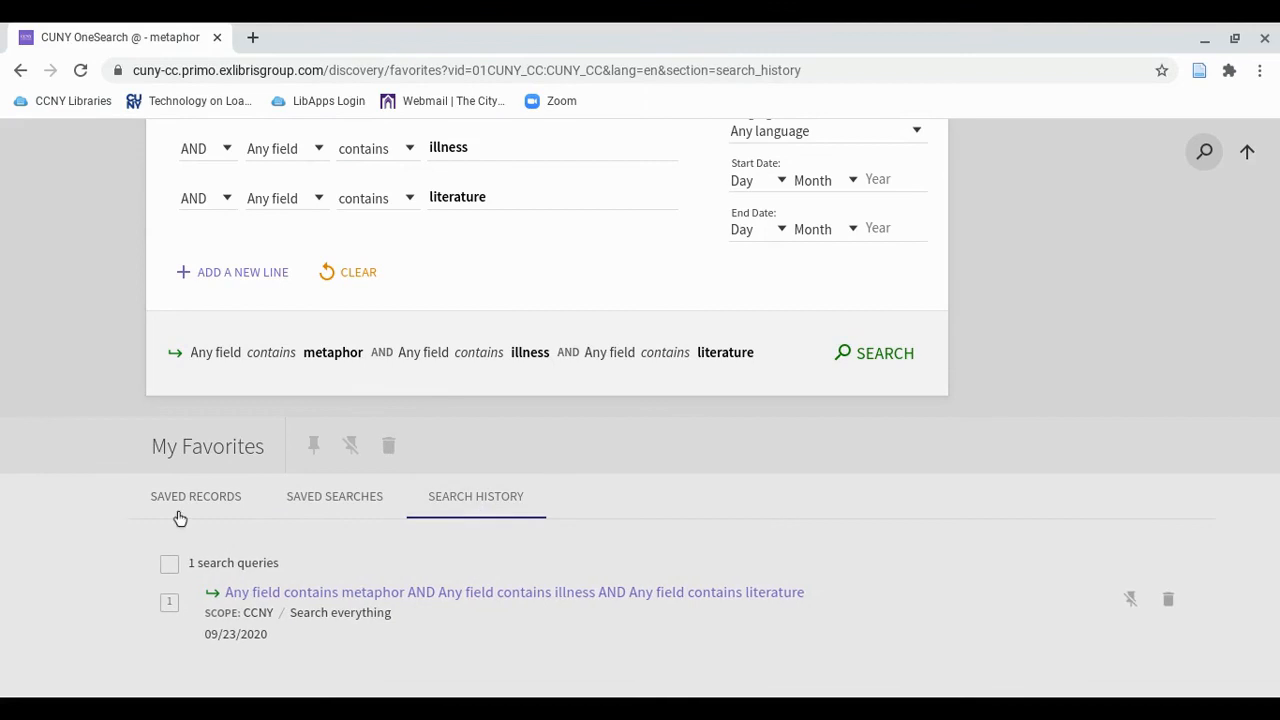
mouse_move(118, 510)
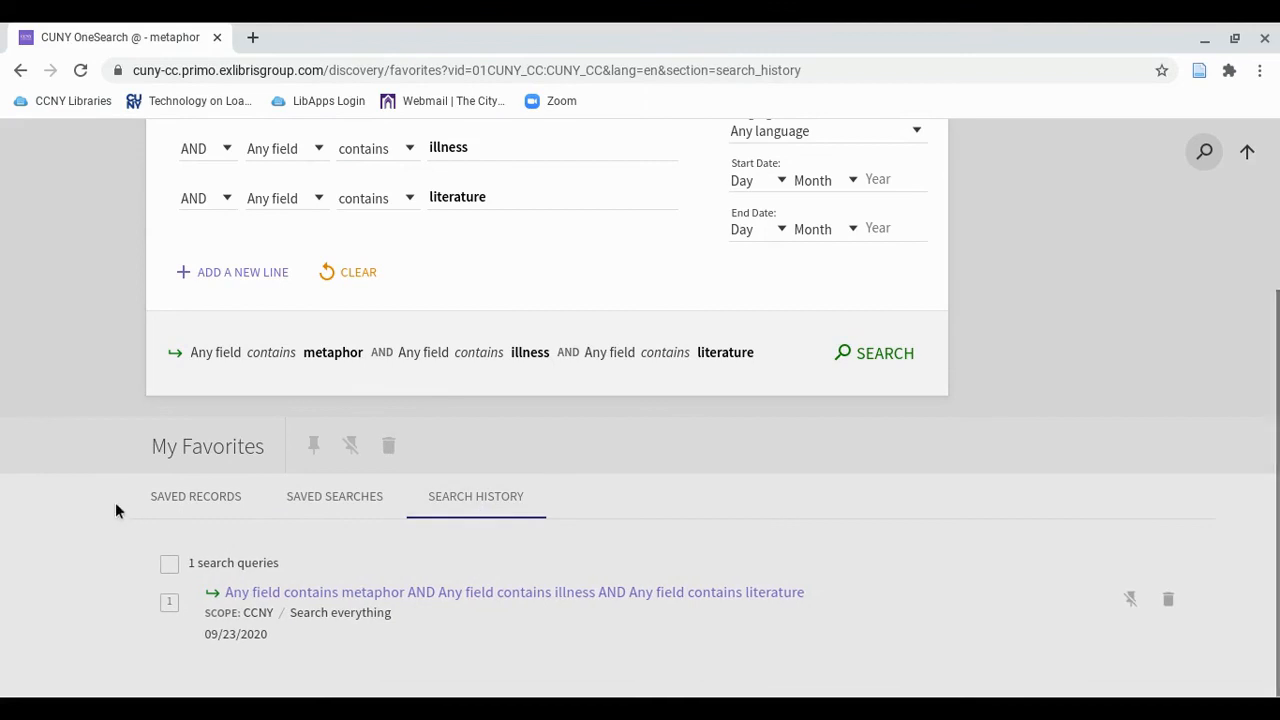
mouse_move(130, 500)
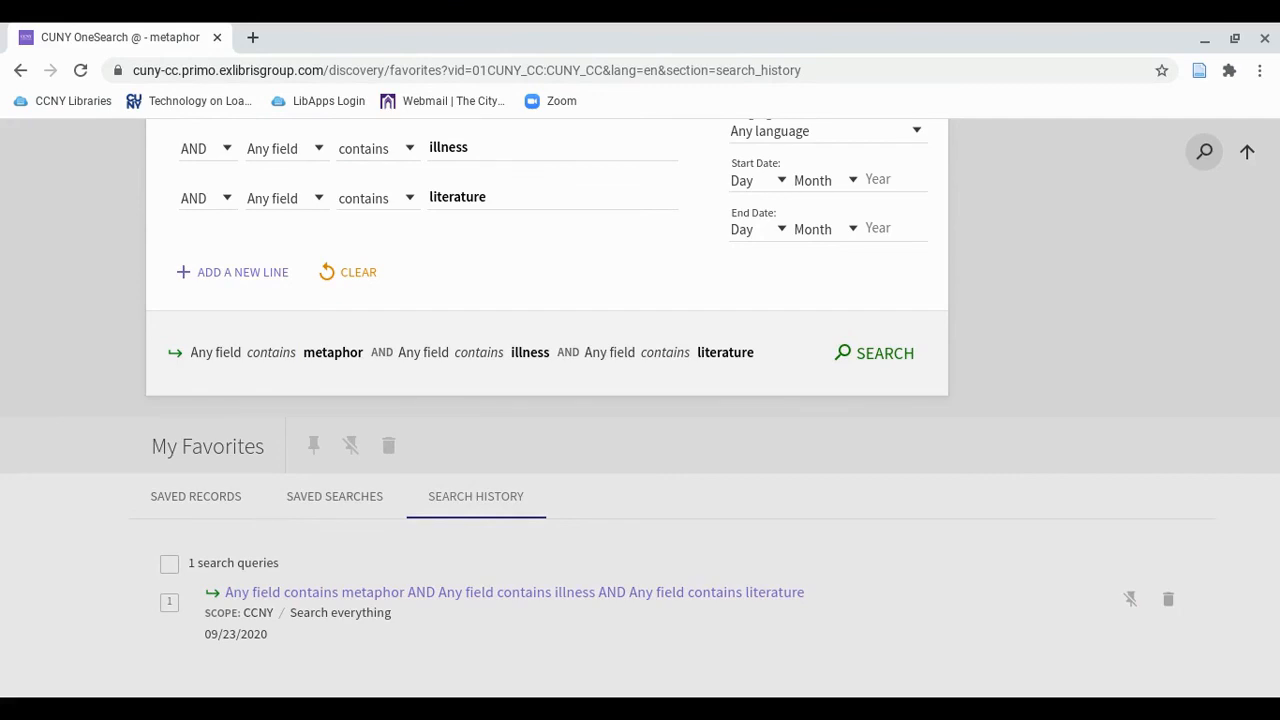
mouse_move(196, 496)
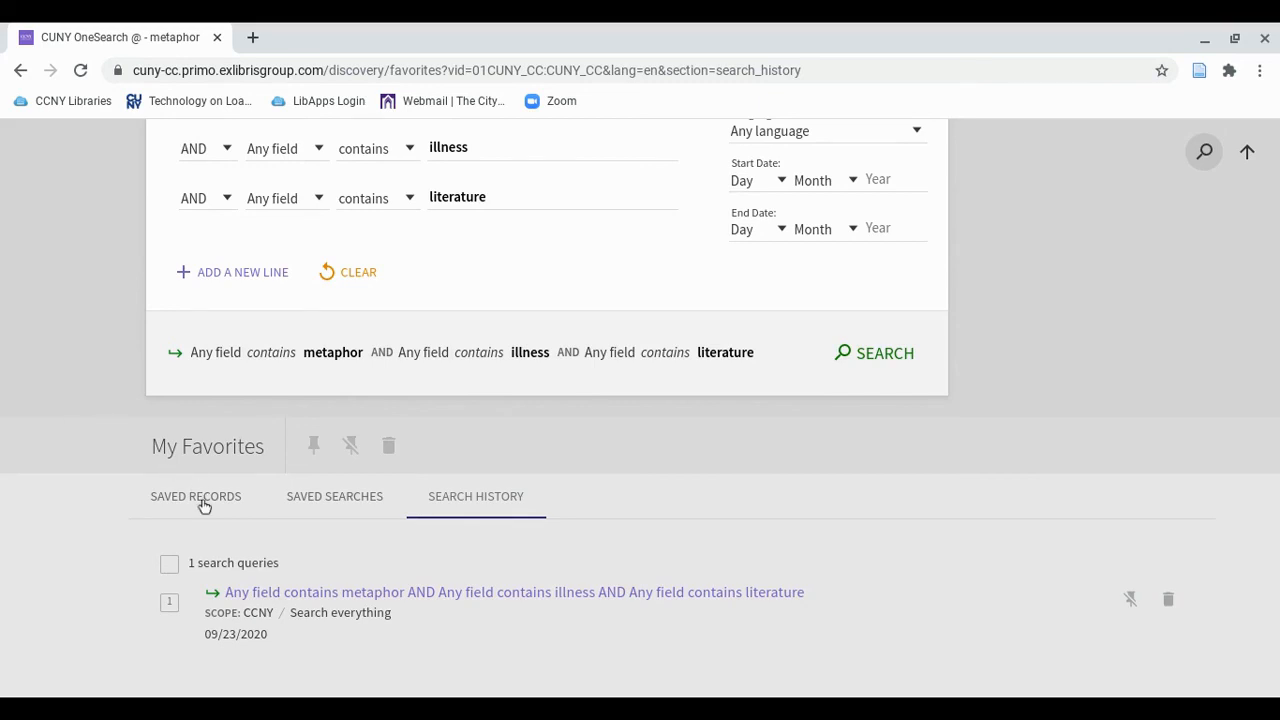
Return to Saved Records and start a new label on The concise thesaurus record
left_click(196, 496)
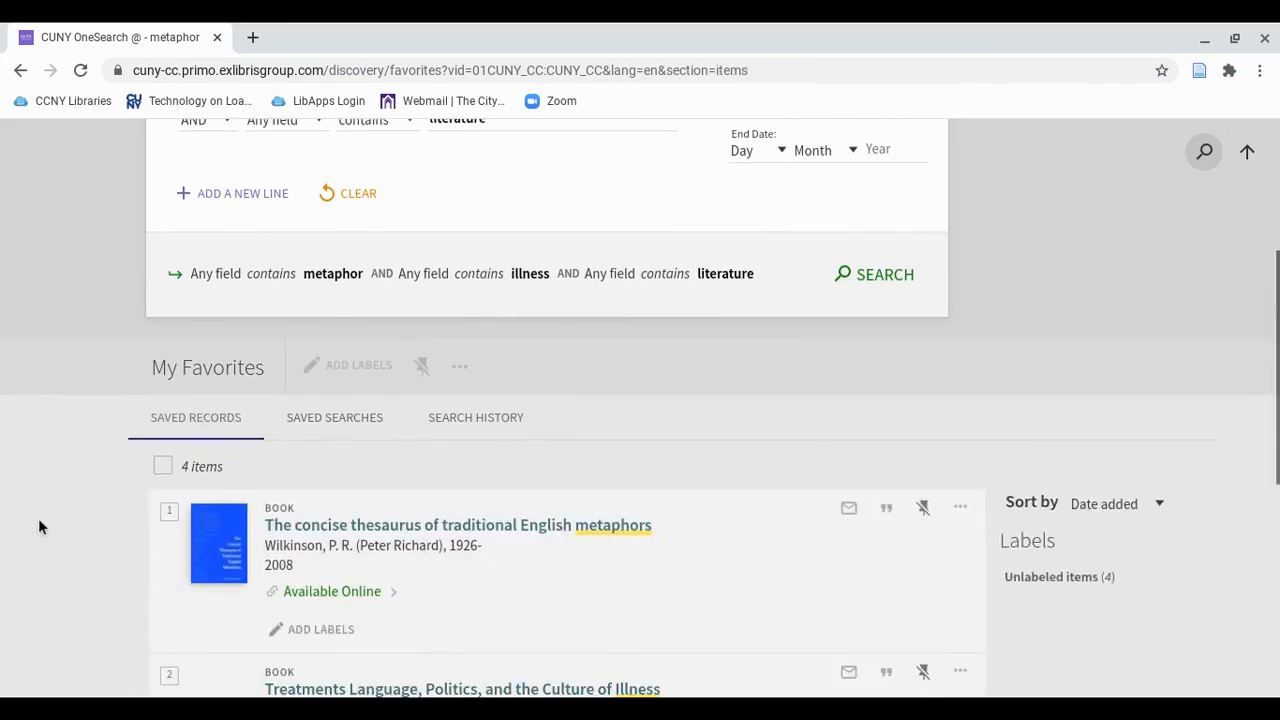
scroll("down", 3)
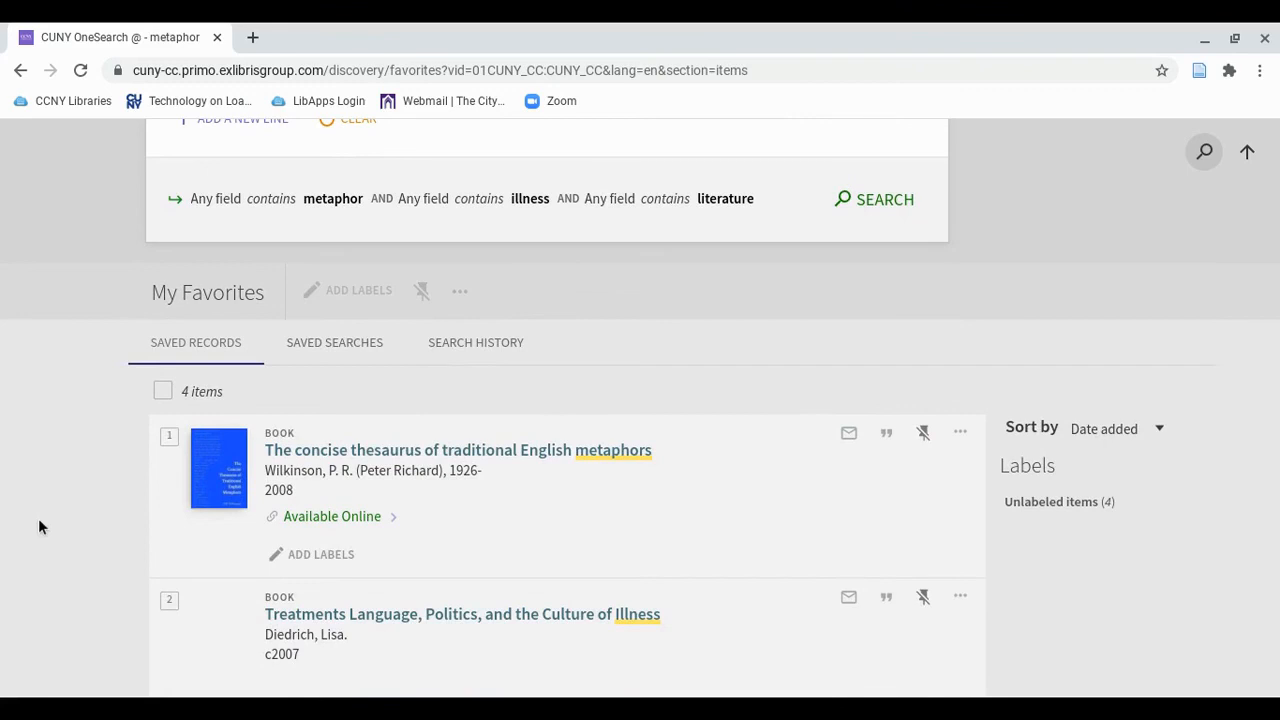
scroll("down", 3)
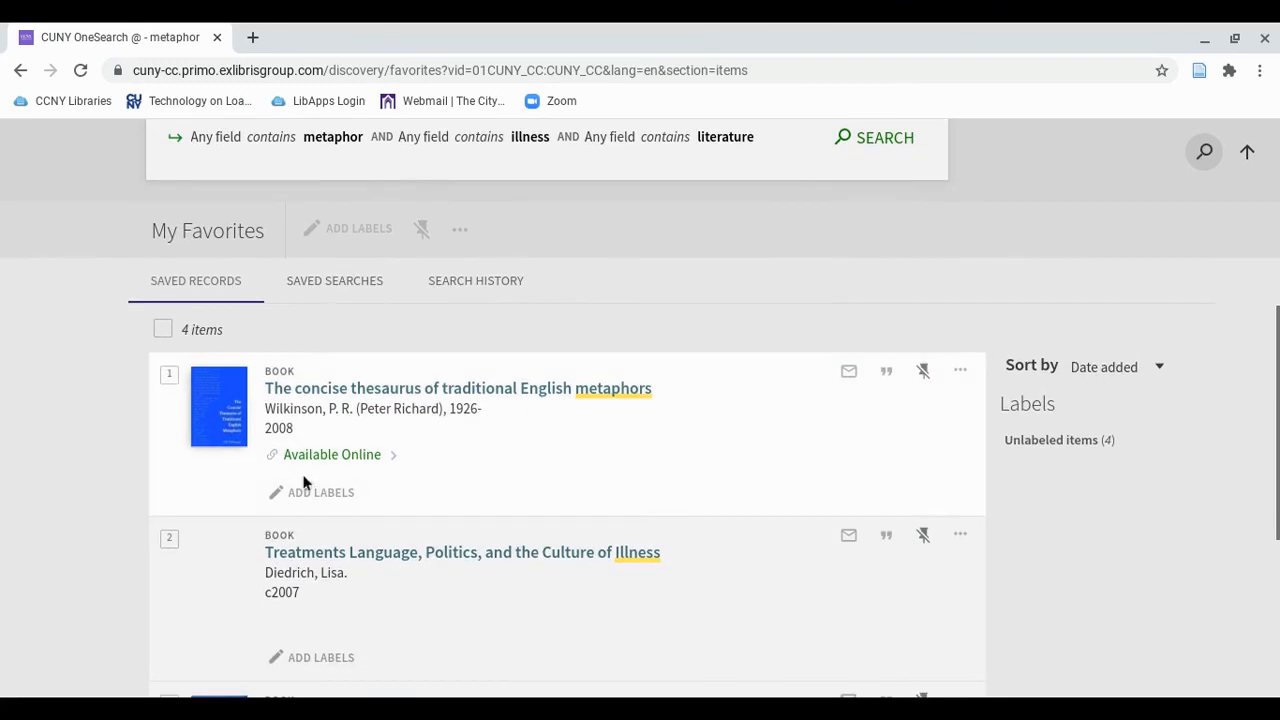
left_click(320, 492)
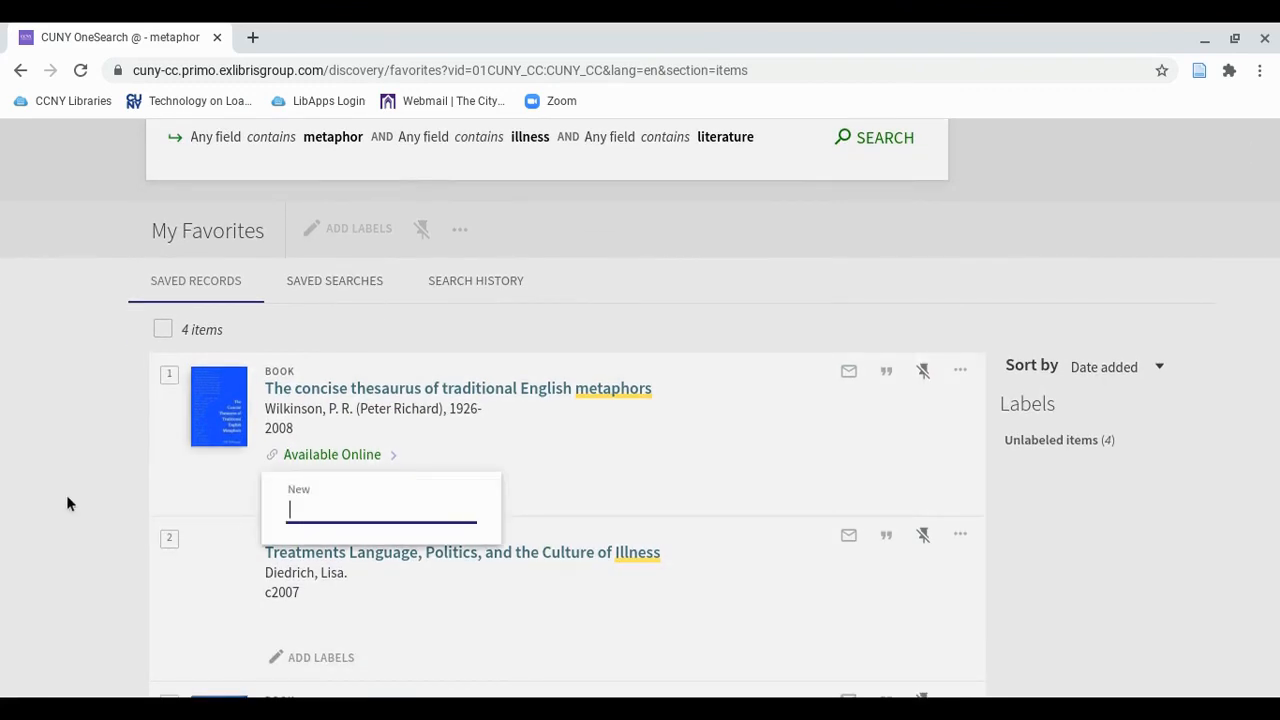
mouse_move(96, 492)
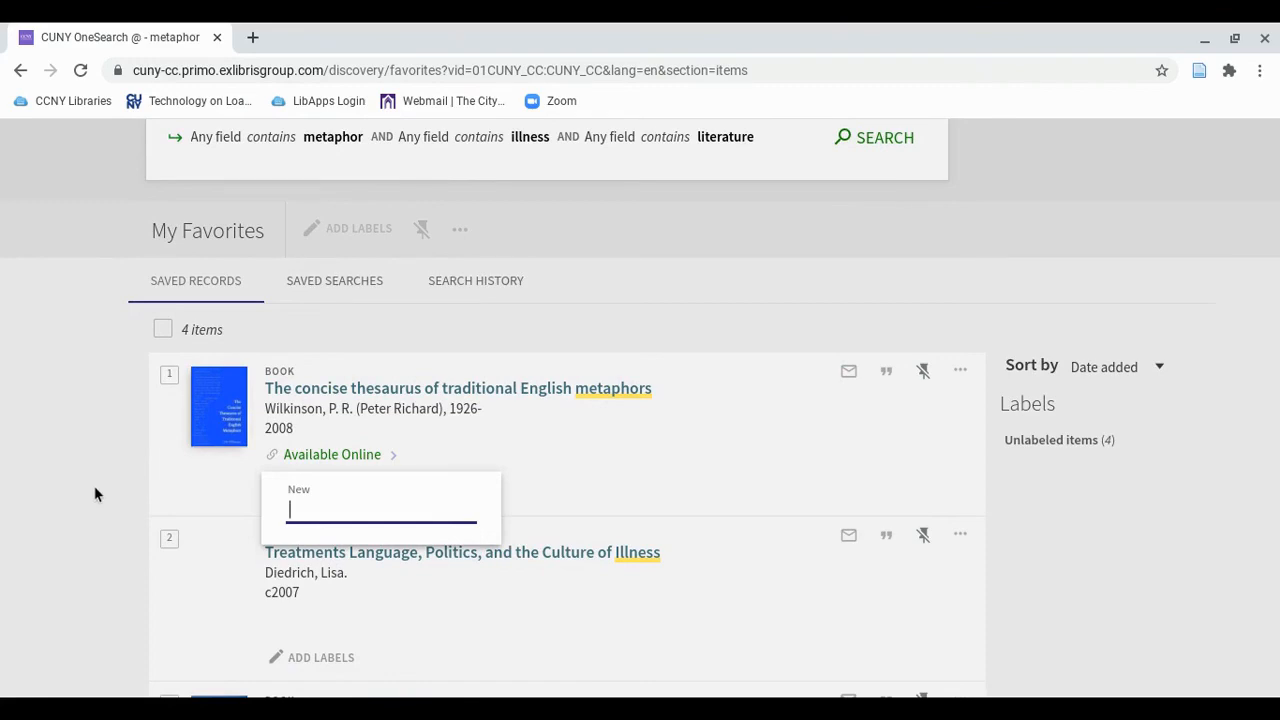